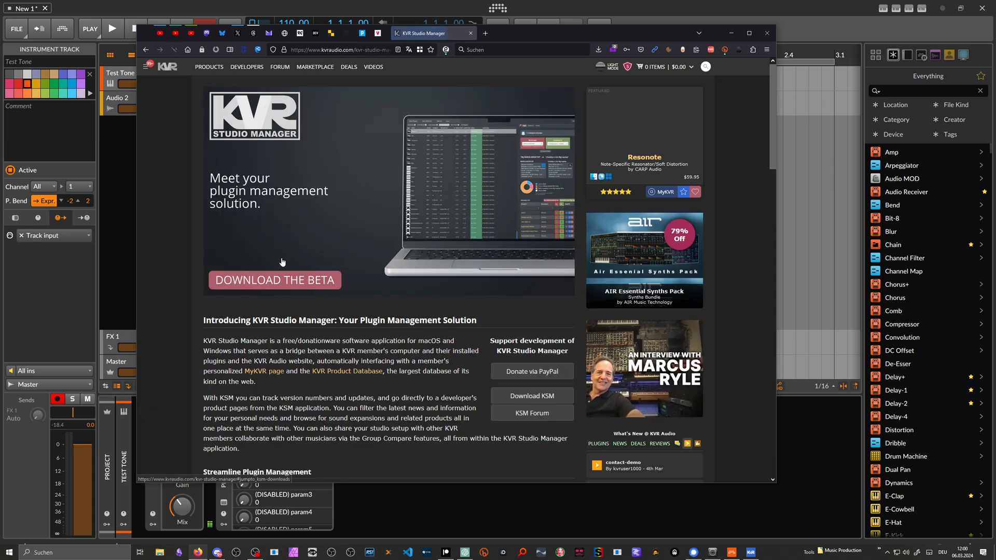
mouse_move(365, 293)
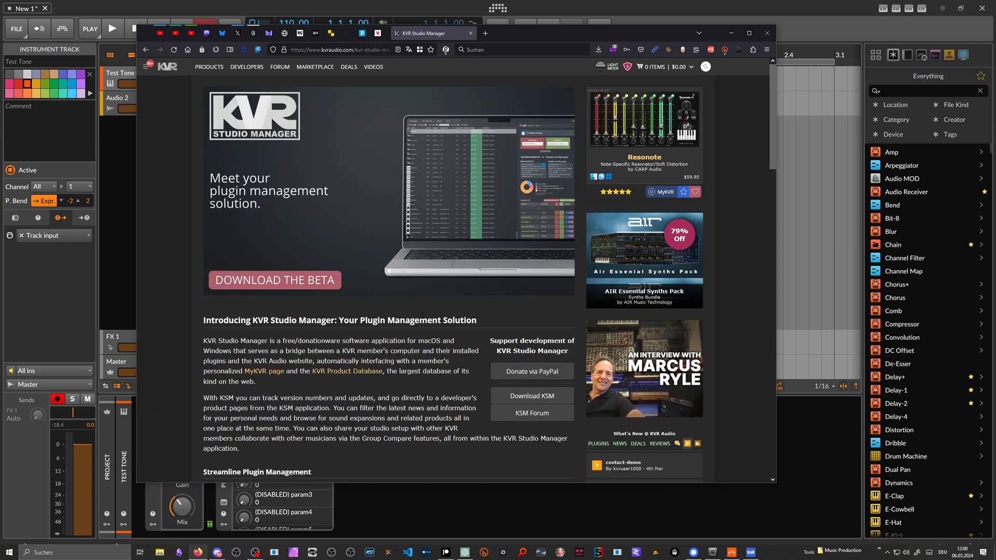
Scroll the KVR Studio Manager page to the Public Beta download section for Windows and macOS.
scroll("down", 3)
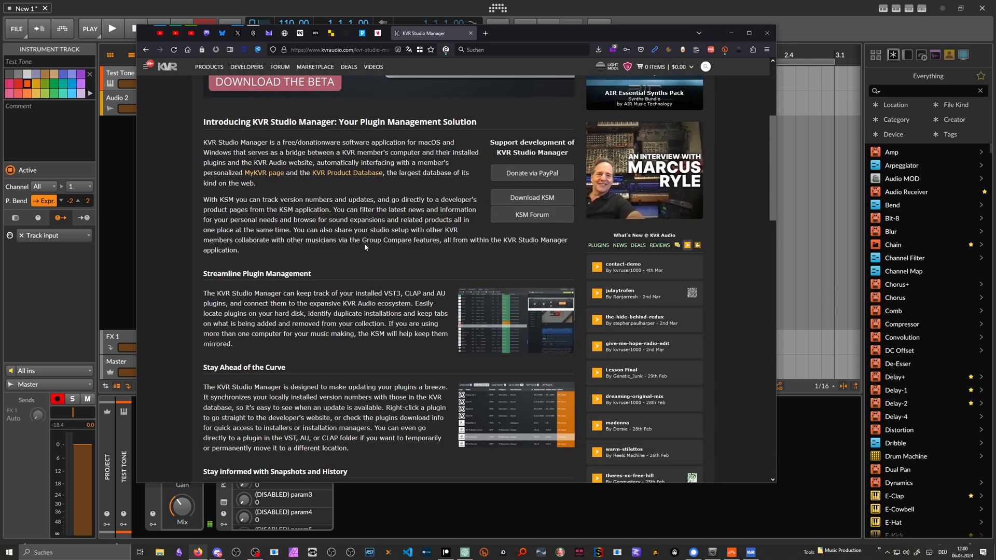
scroll("down", 3)
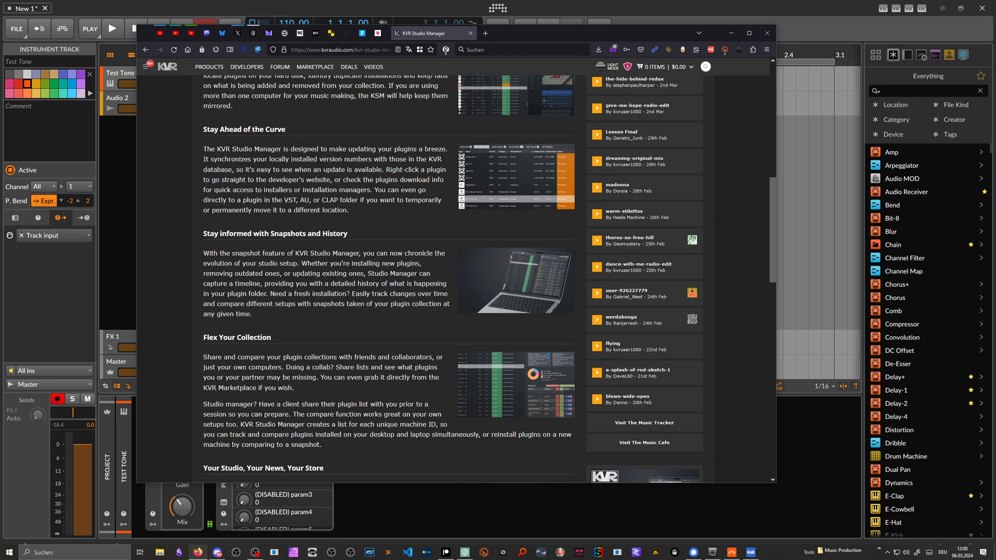
scroll("down", 3)
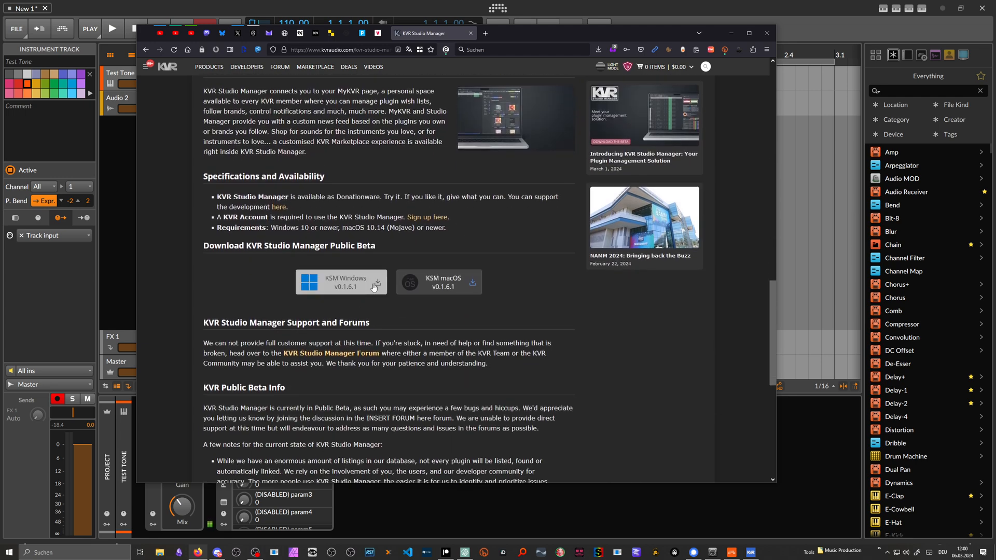
mouse_move(425, 293)
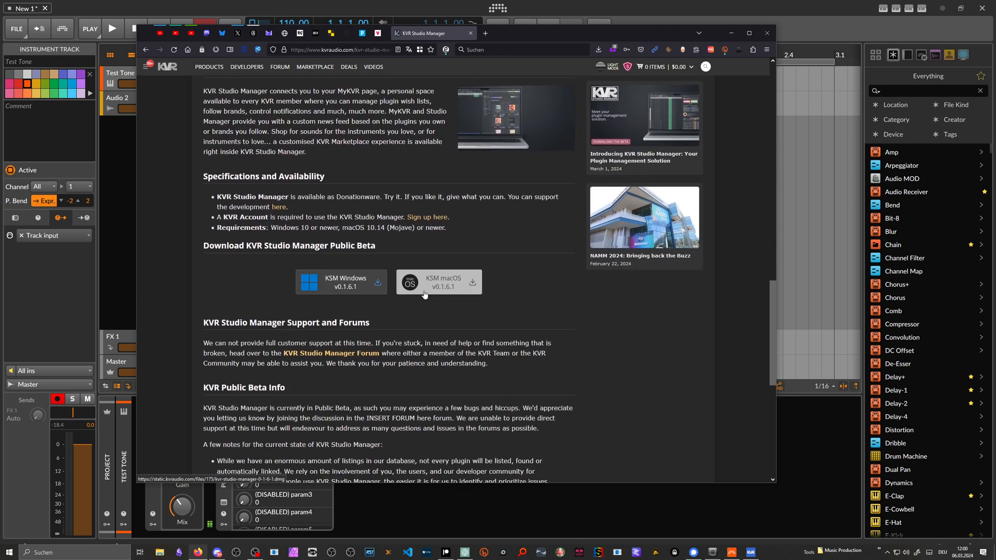
scroll("up", 3)
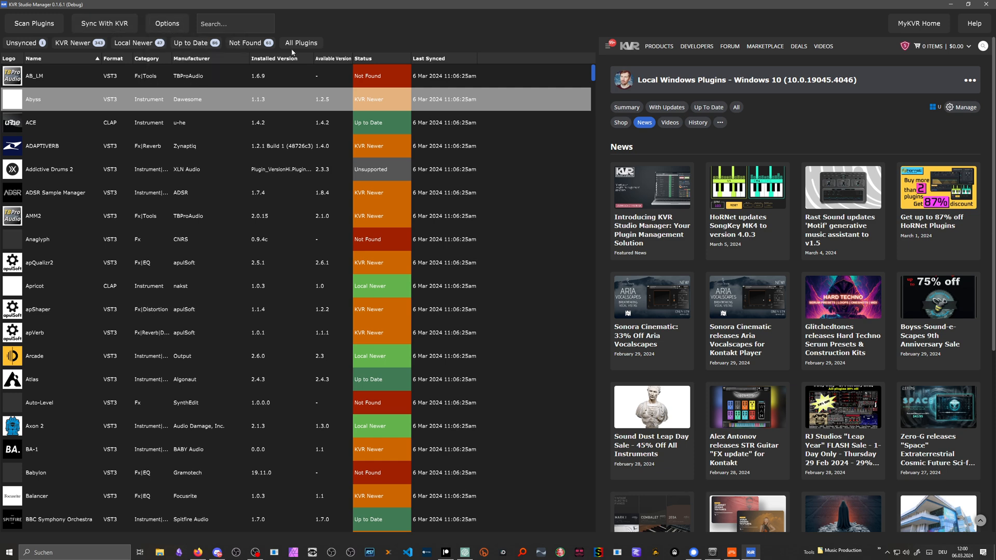
Filter the plugin list to VST only, restore All Plugins, and reload the MyKVR home feed.
left_click(300, 43)
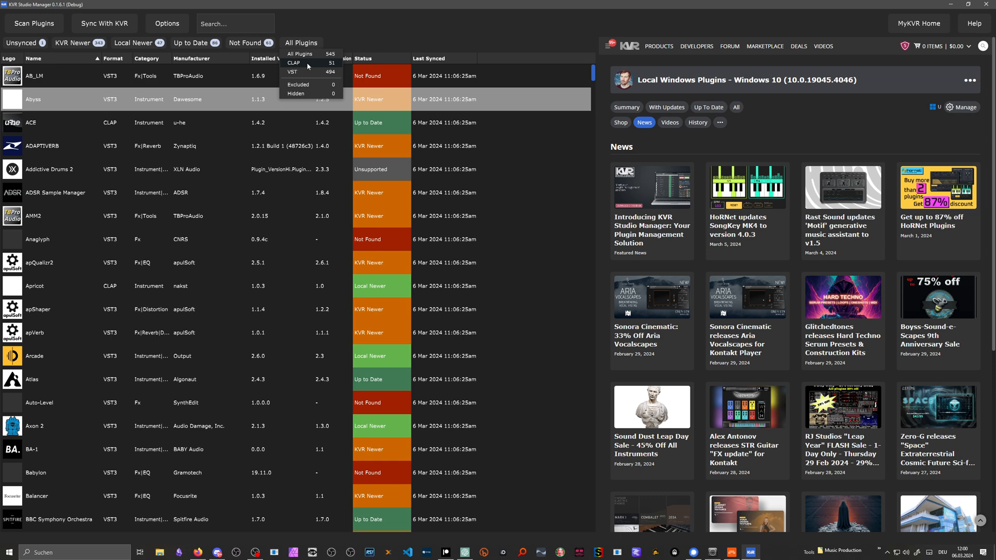
left_click(293, 64)
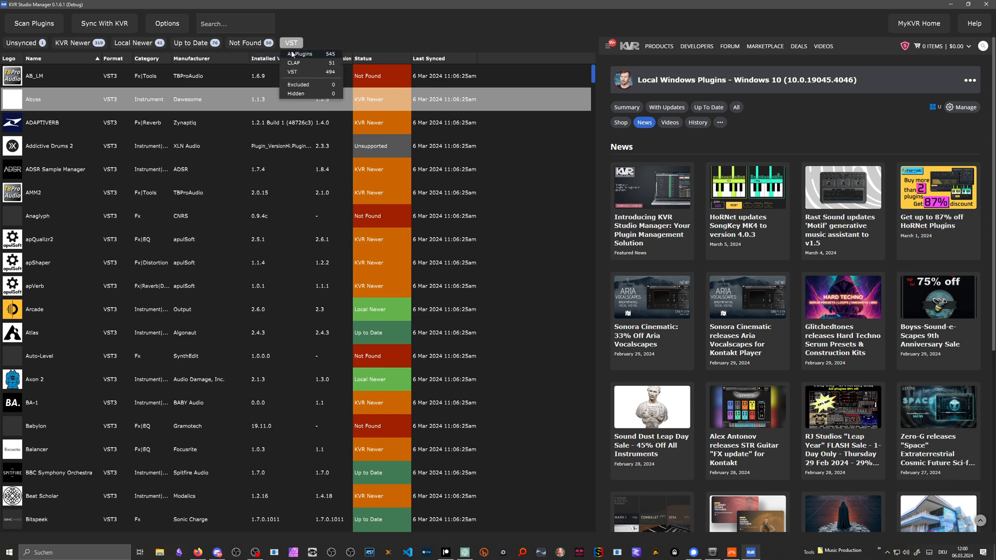
left_click(300, 54)
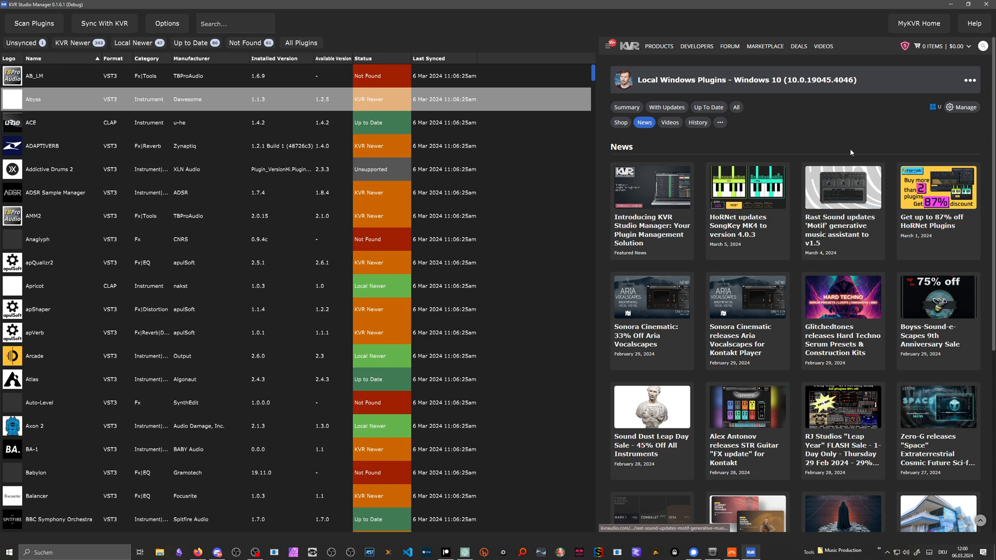
mouse_move(809, 143)
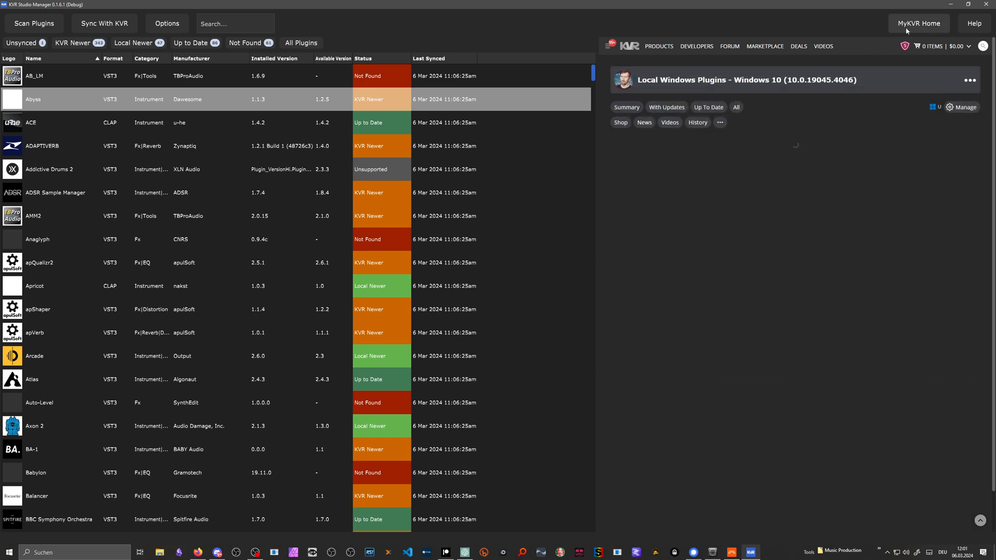
left_click(643, 123)
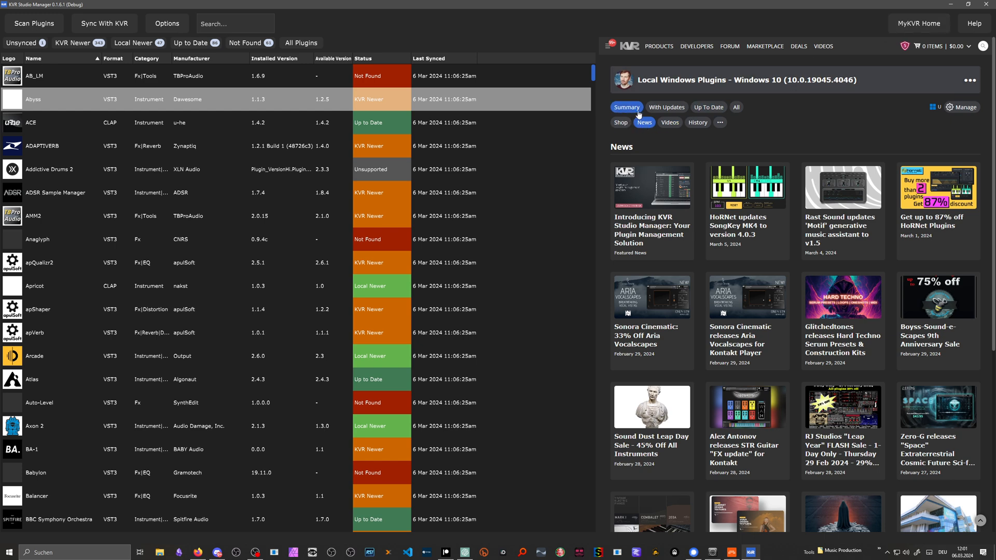
mouse_move(836, 115)
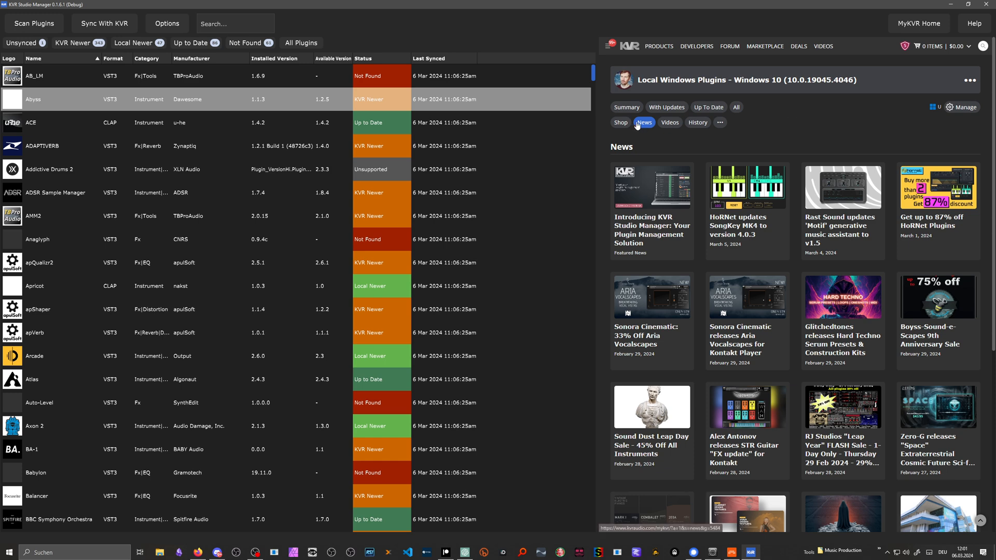
mouse_move(88, 77)
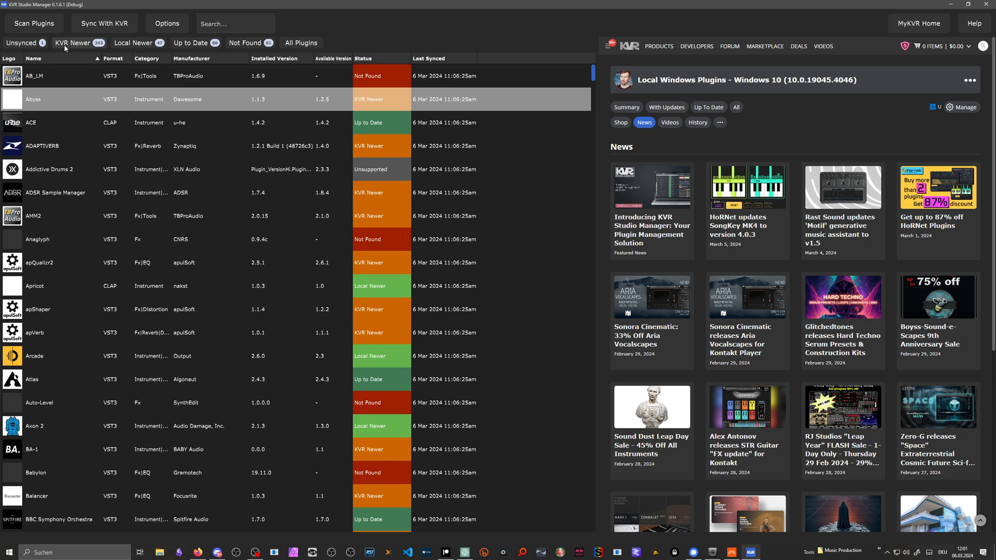
Filter the plugin table to the KVR Newer entries.
left_click(72, 42)
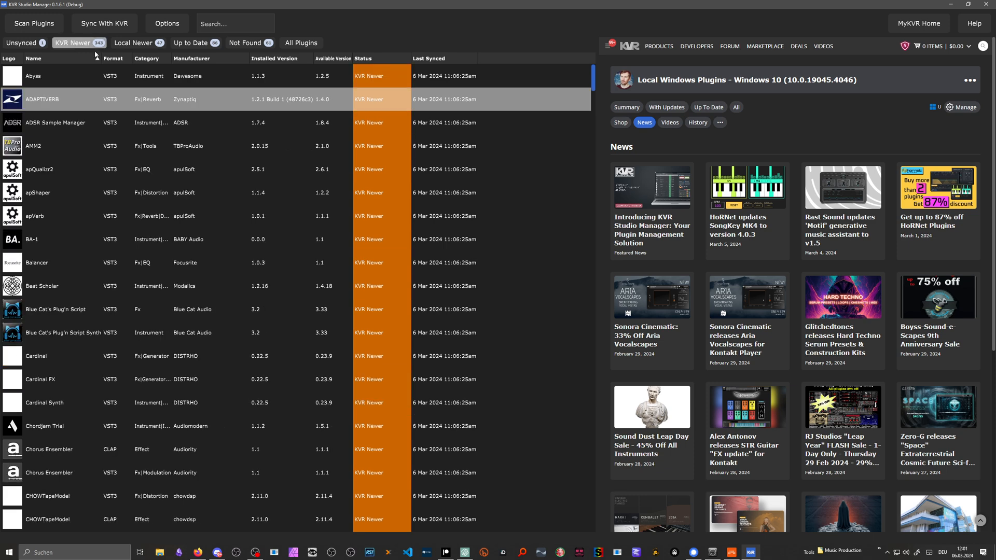
left_click(34, 58)
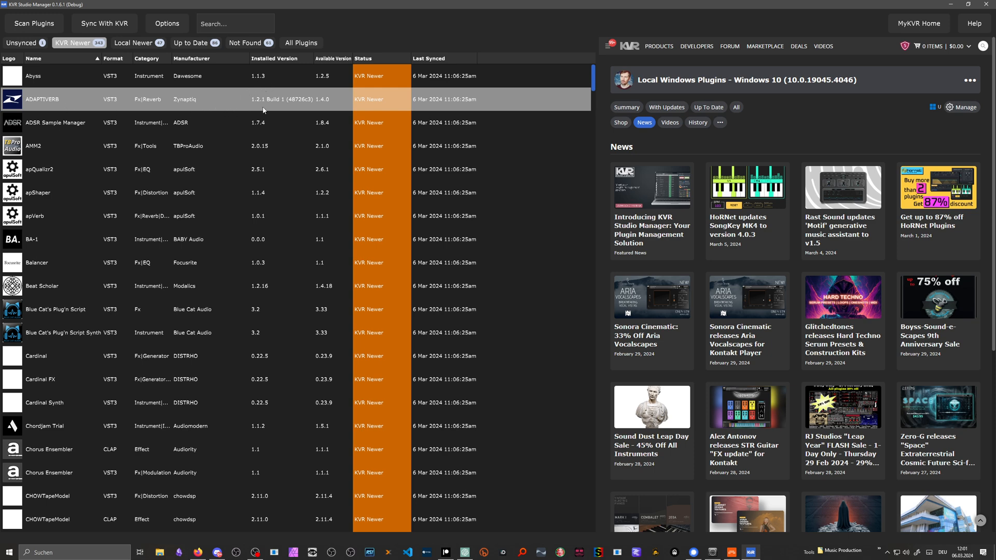
mouse_move(253, 103)
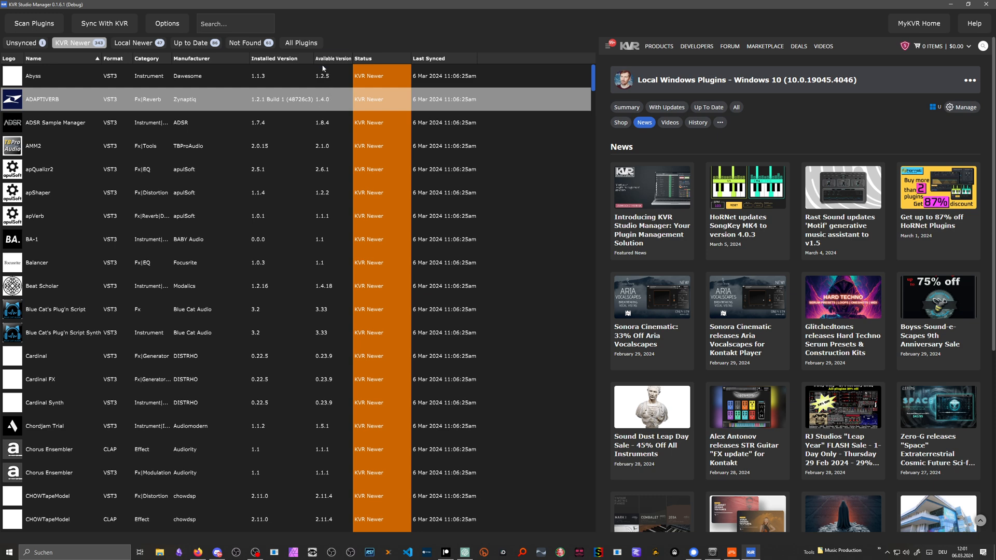
mouse_move(319, 106)
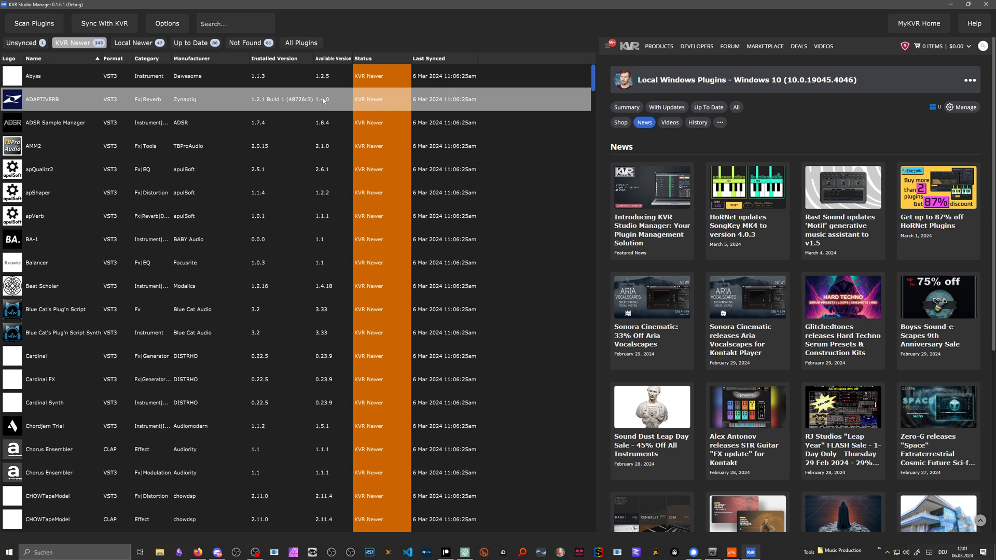
mouse_move(325, 104)
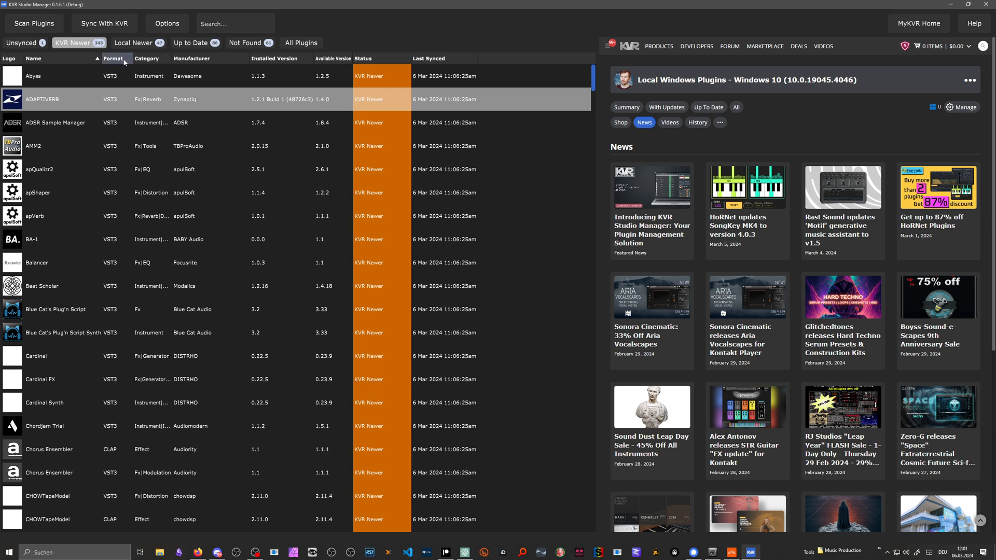
Switch between the All Plugins list and the Local Newer filter.
left_click(133, 43)
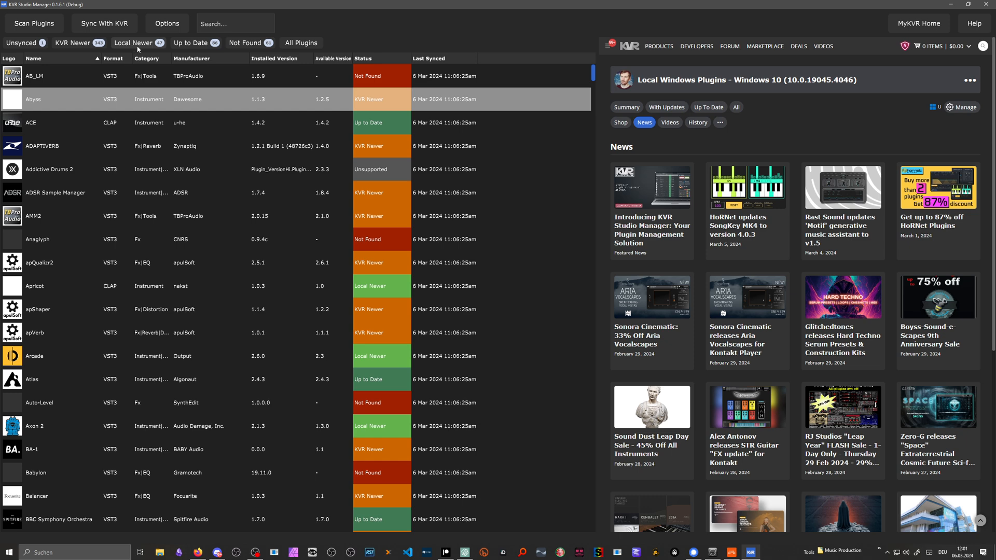
left_click(133, 42)
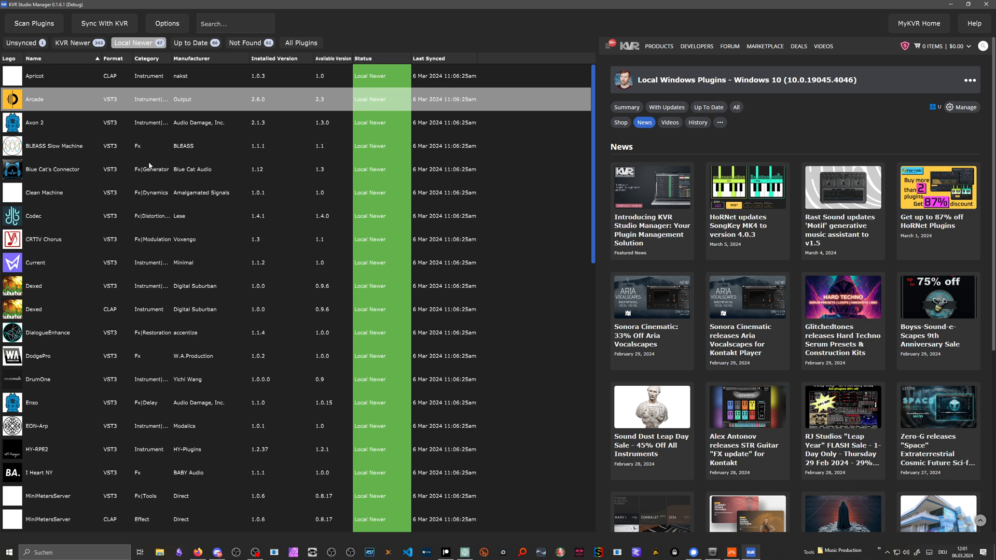
mouse_move(151, 166)
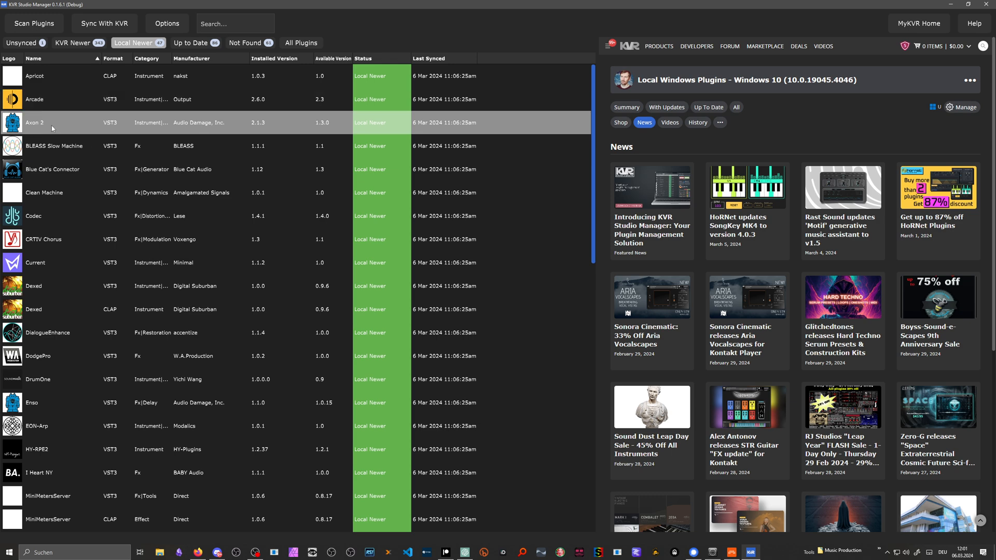
mouse_move(256, 130)
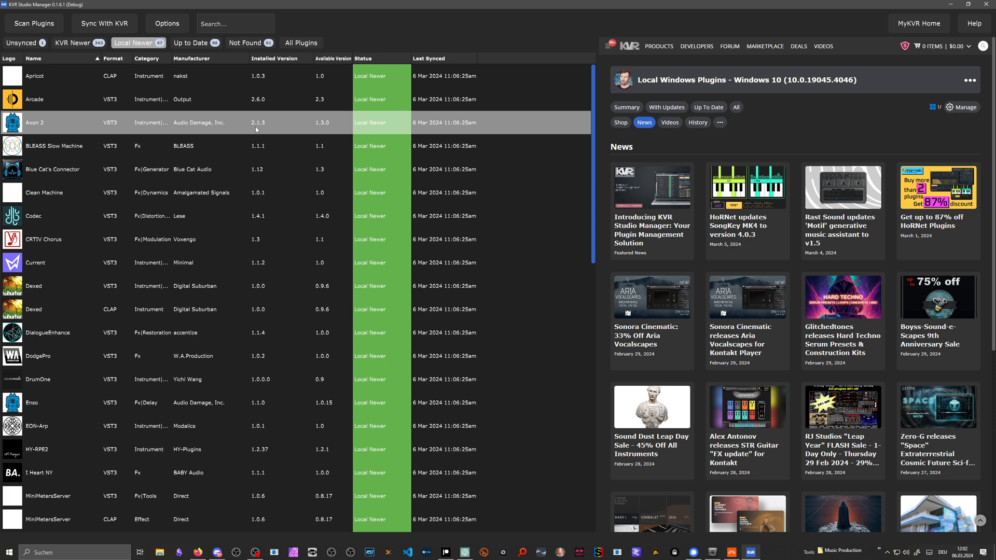
mouse_move(290, 129)
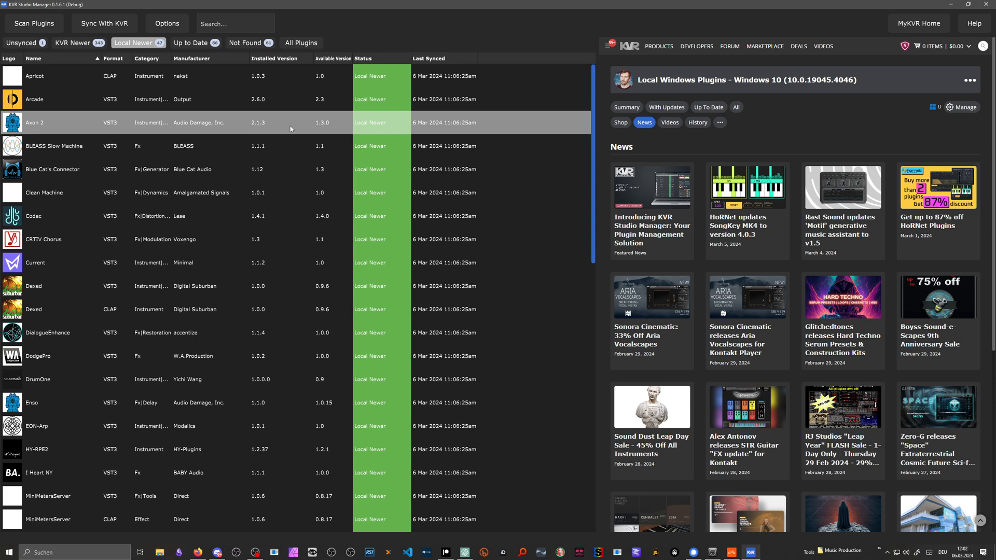
mouse_move(320, 124)
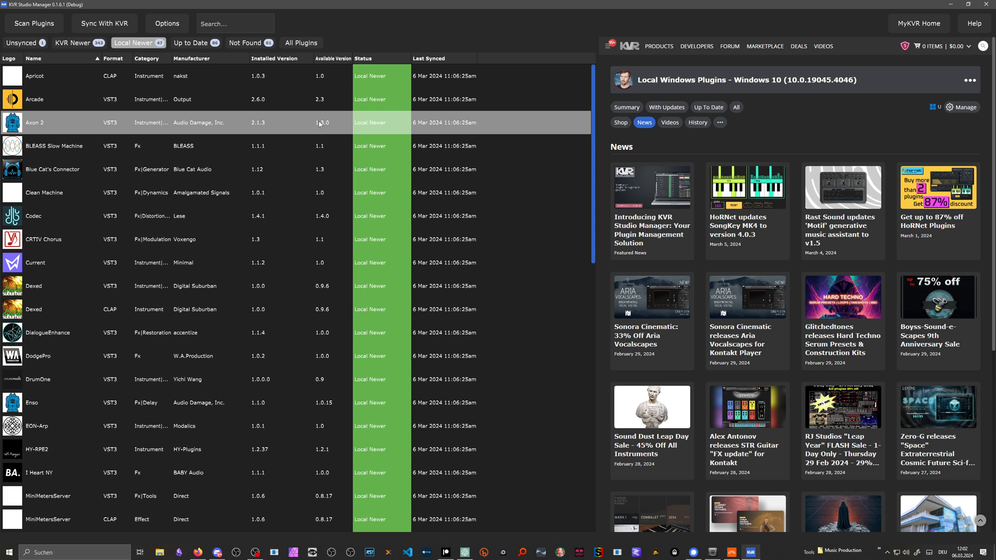
mouse_move(328, 128)
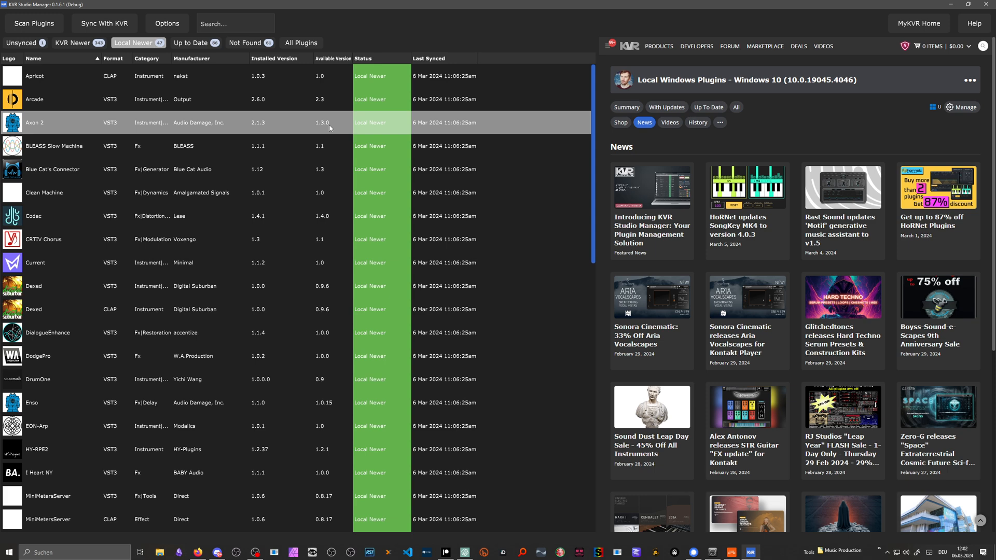
mouse_move(330, 128)
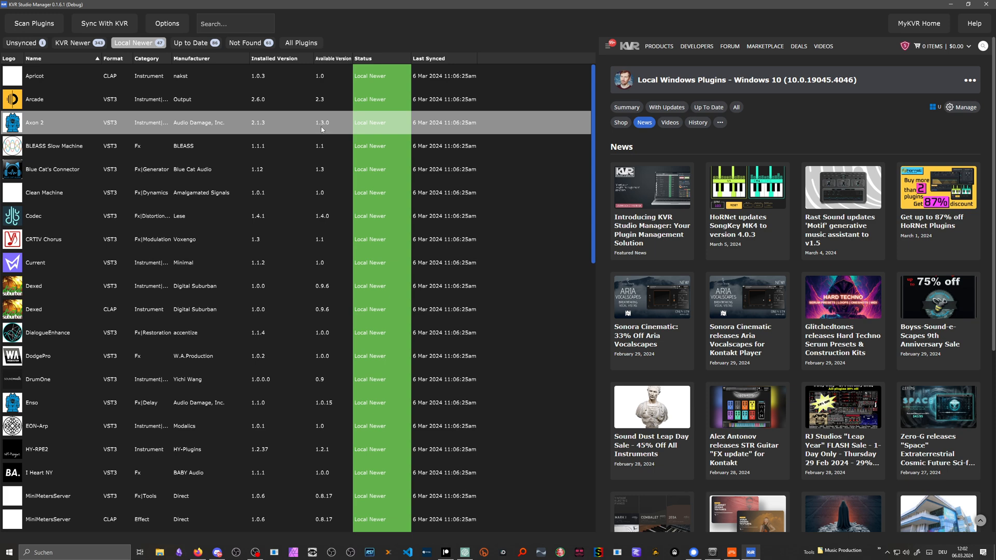
mouse_move(97, 80)
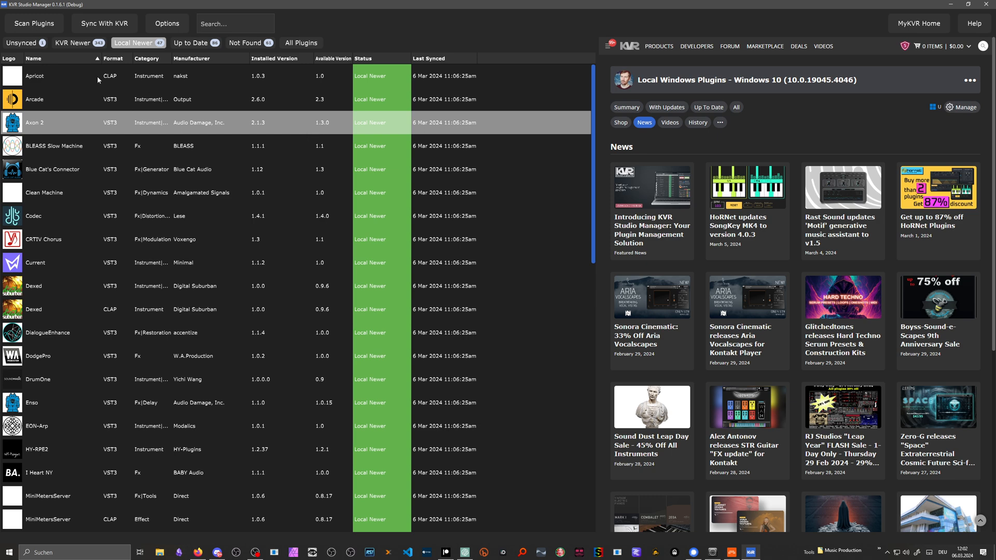
mouse_move(146, 78)
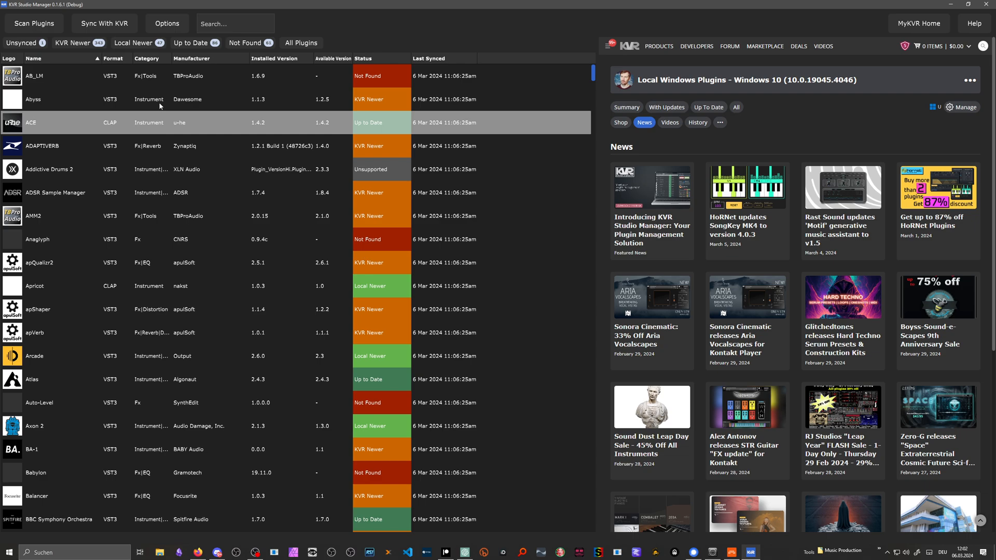
Scroll down the full plugin list toward the Abyss entry.
scroll("down", 3)
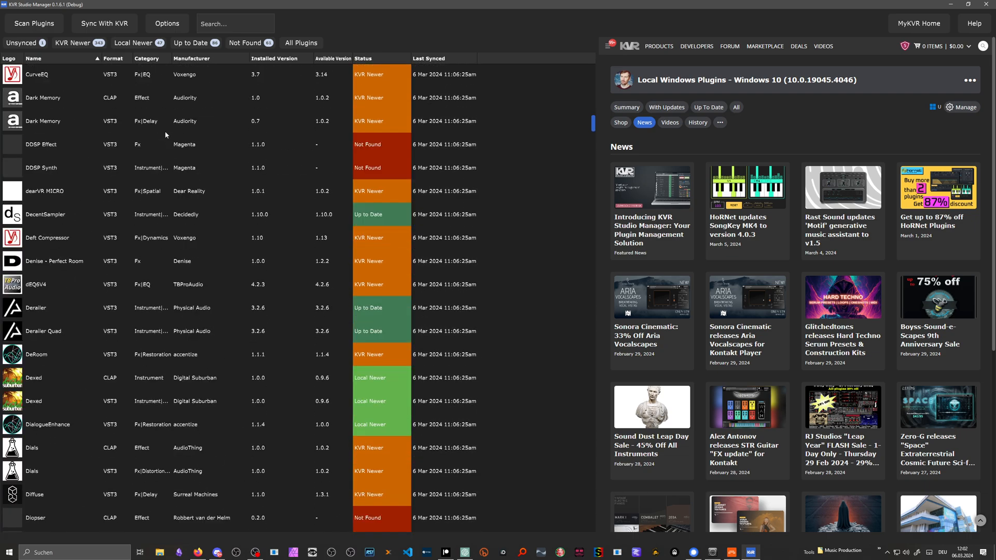
scroll("down", 3)
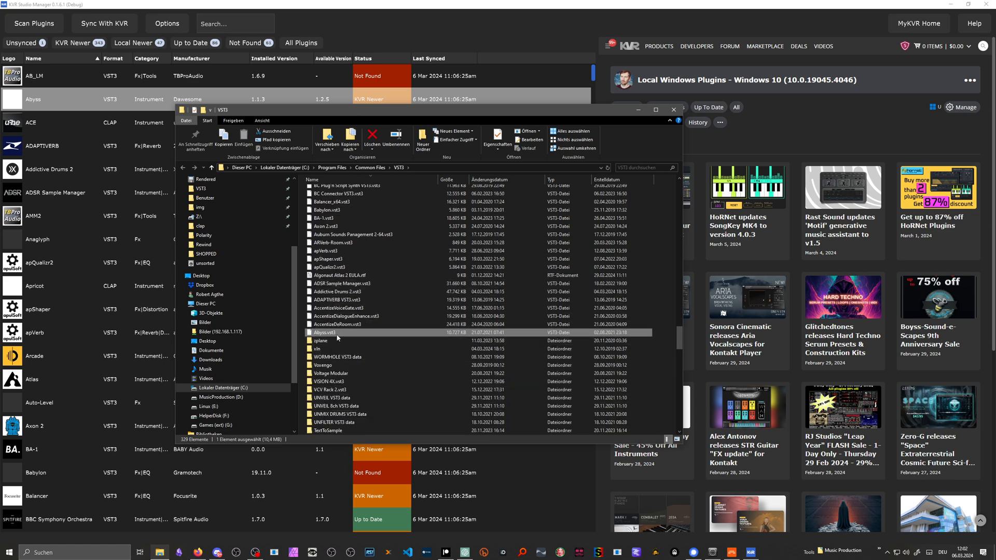
mouse_move(406, 173)
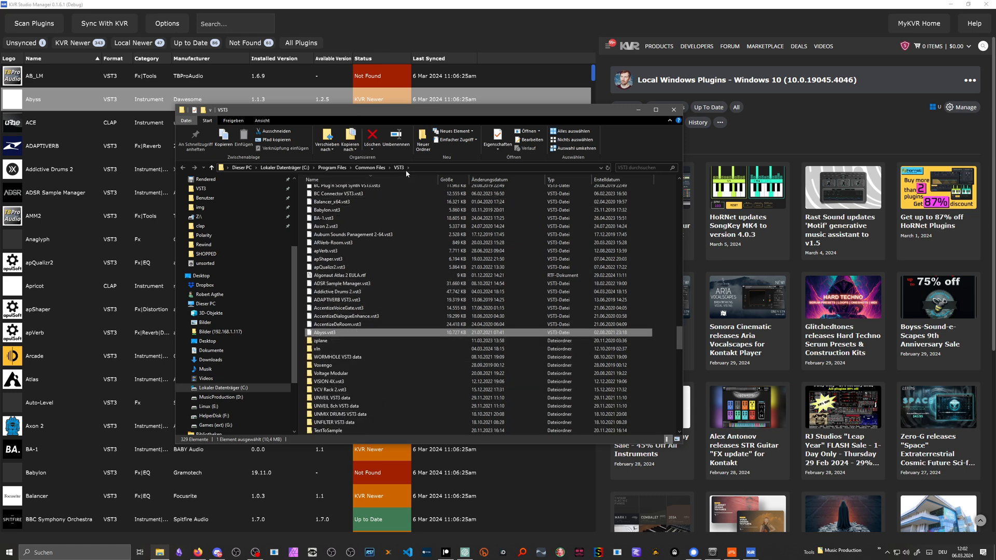
mouse_move(667, 121)
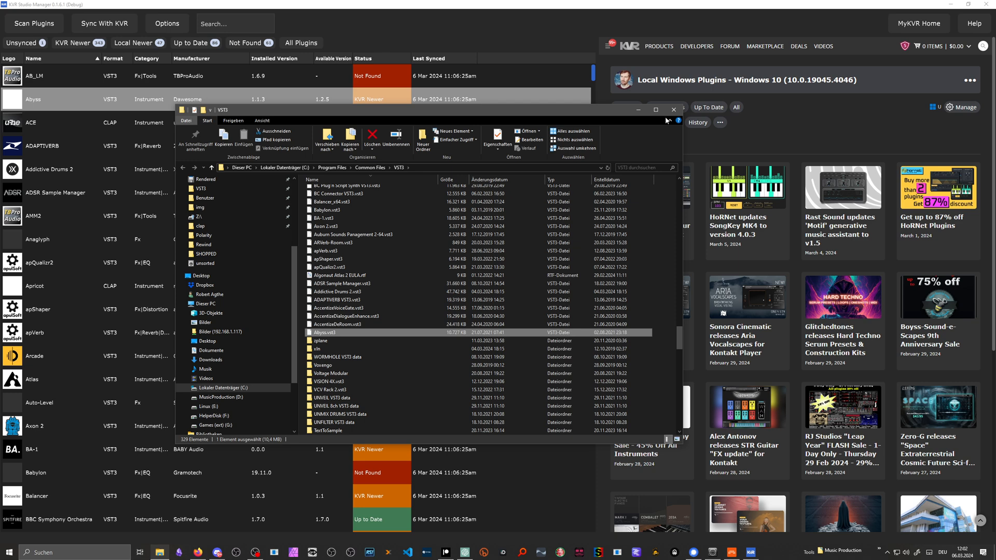
Close the File Explorer window showing Abyss's VST3 folder.
left_click(672, 109)
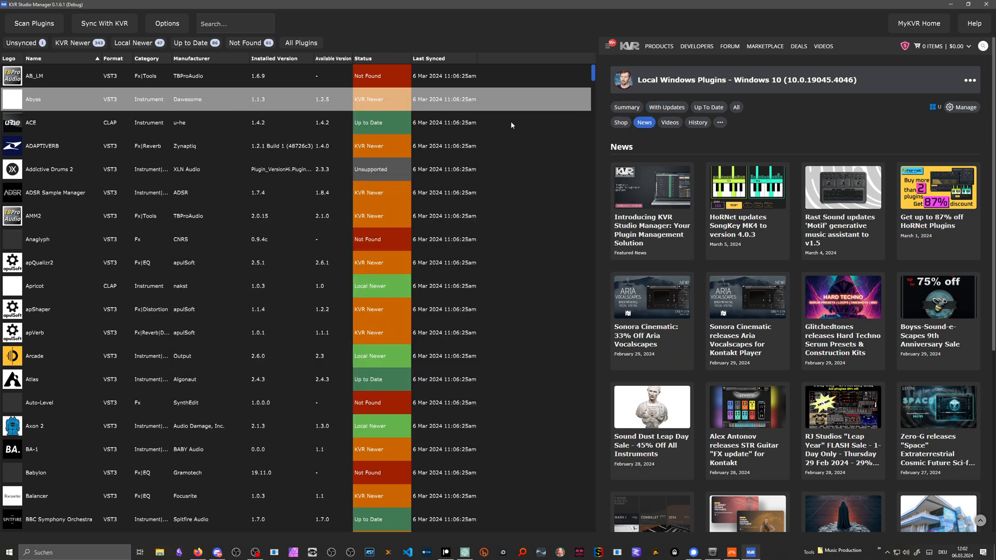
mouse_move(44, 128)
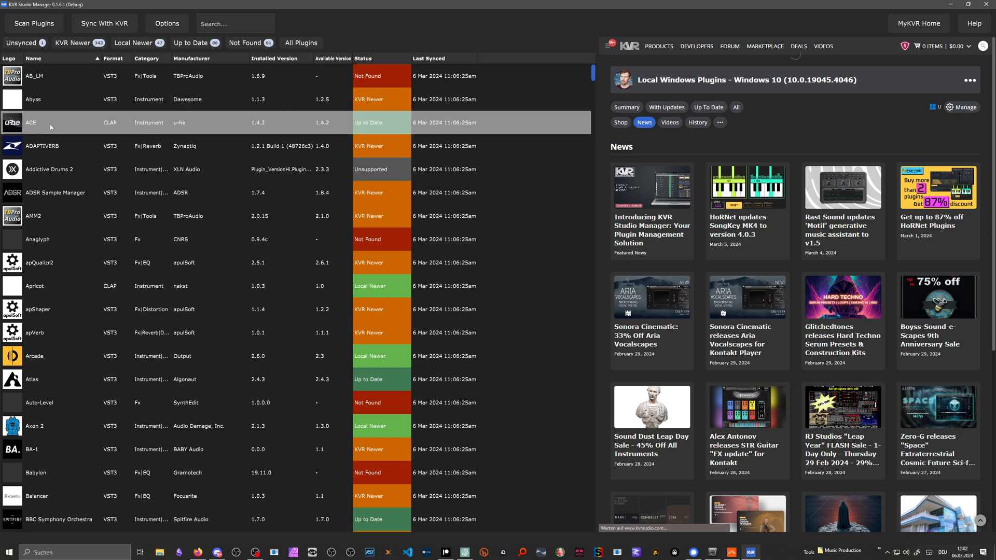
Select the ACE row and browse its KVR product page in the right panel.
left_click(30, 123)
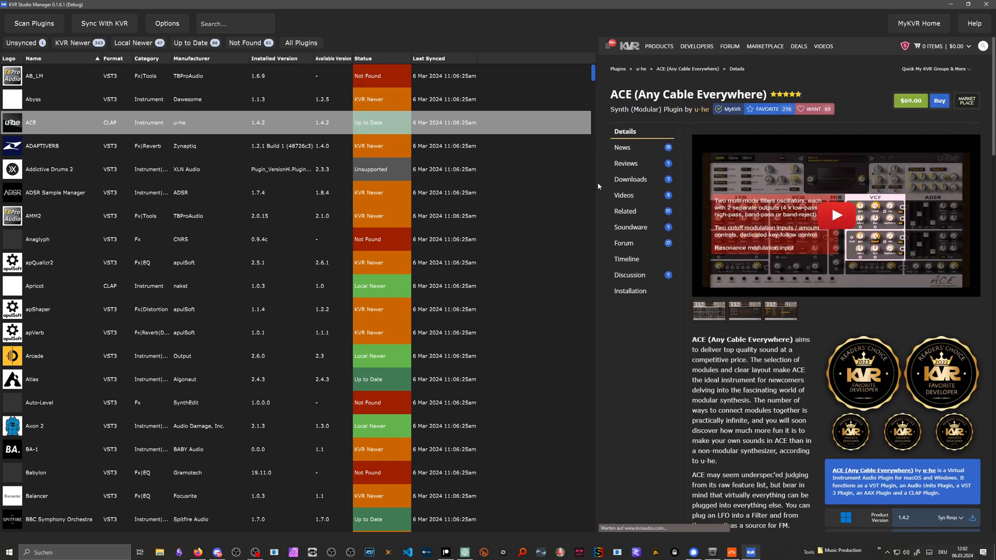
scroll("down", 3)
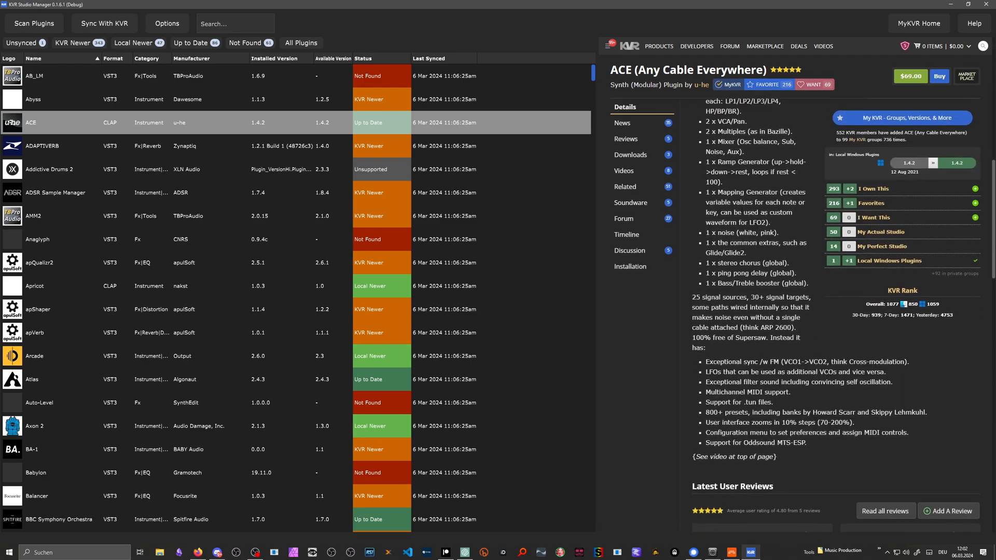
scroll("down", 3)
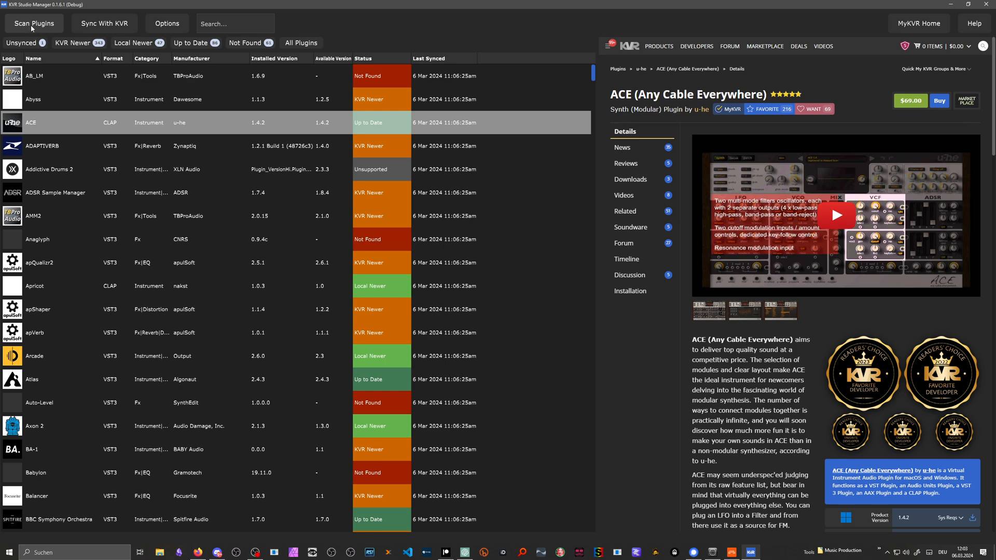
Start a Scan Plugins rescan of the installed plugins.
left_click(34, 24)
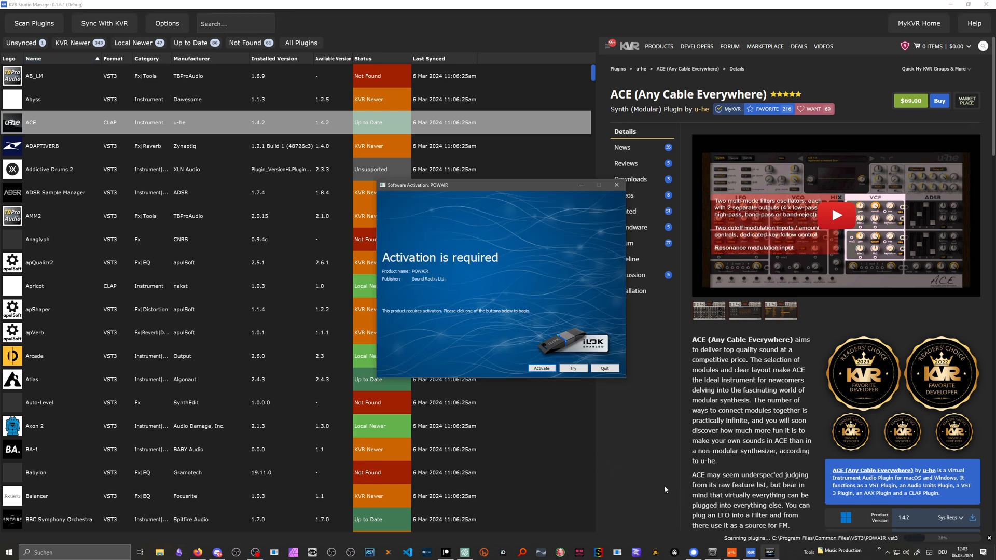
Move the iLok activation window aside and quit the POWAIR activation prompt.
left_click_drag(502, 184, 425, 179)
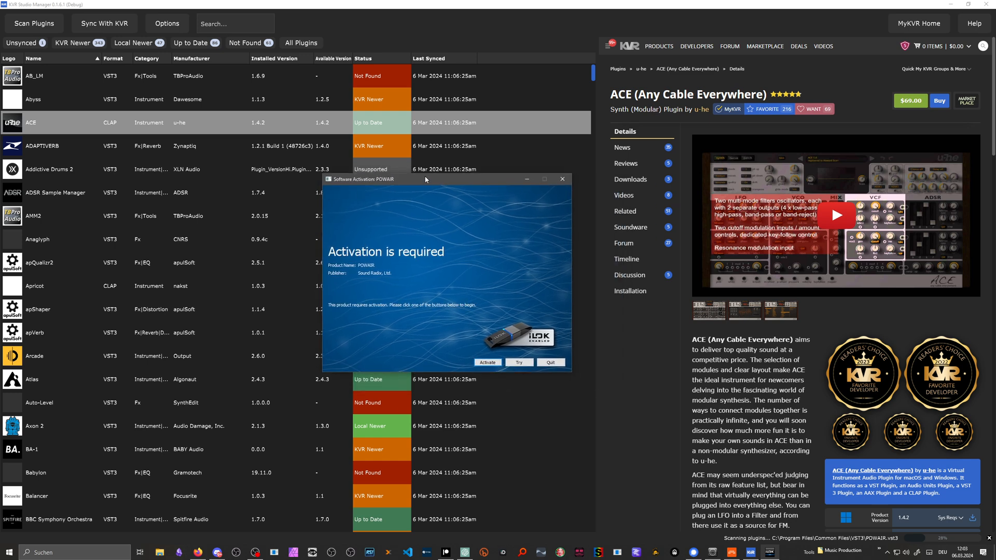
mouse_move(400, 187)
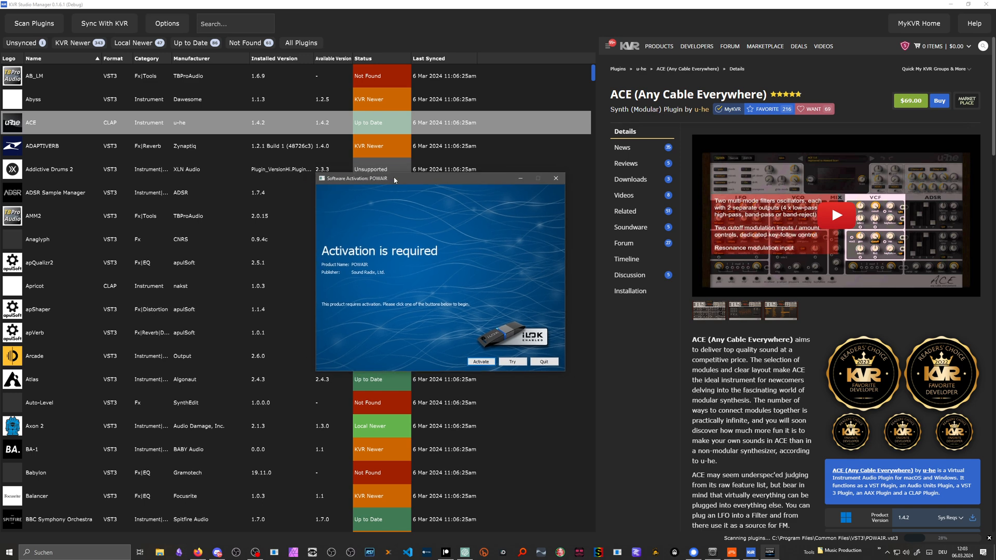
left_click_drag(395, 178, 371, 170)
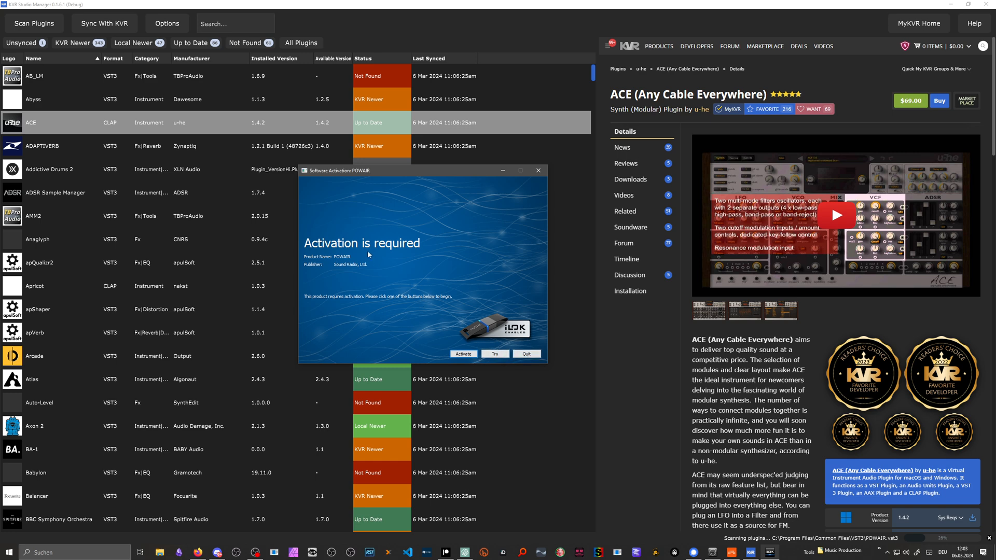
mouse_move(367, 258)
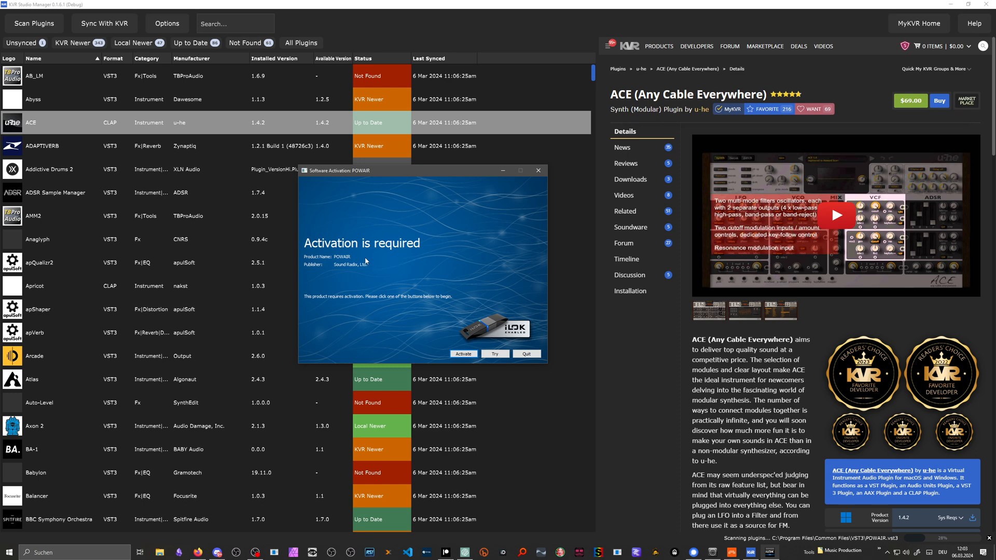
mouse_move(414, 235)
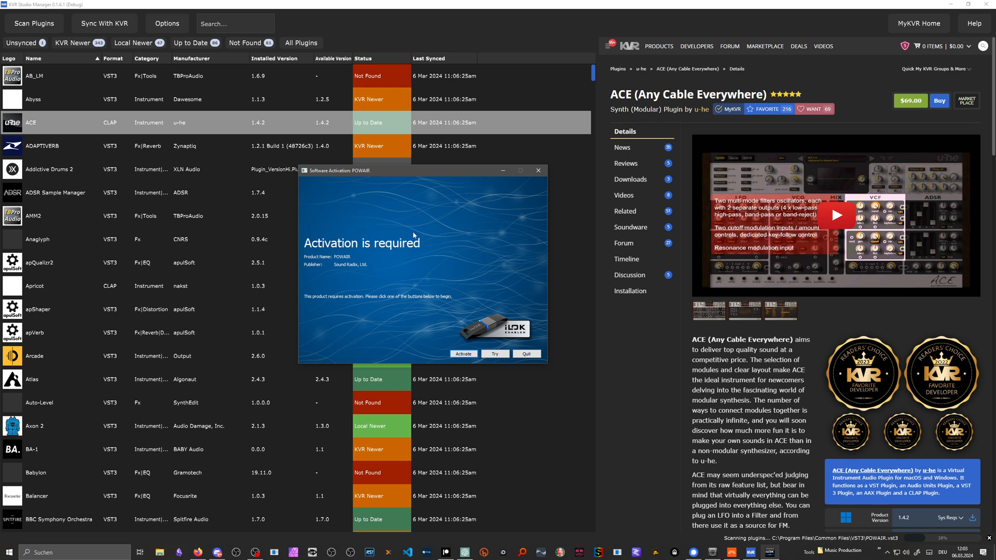
mouse_move(395, 243)
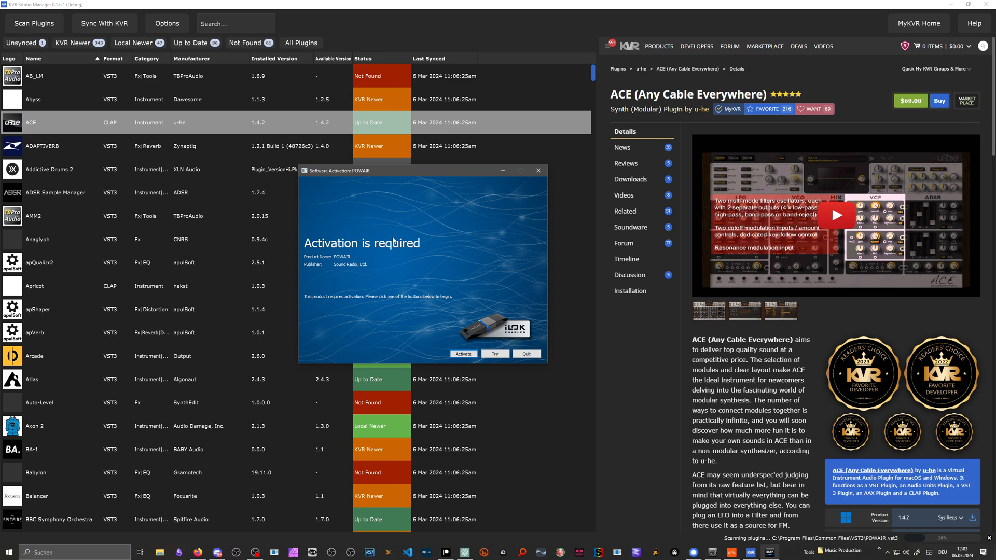
left_click(526, 352)
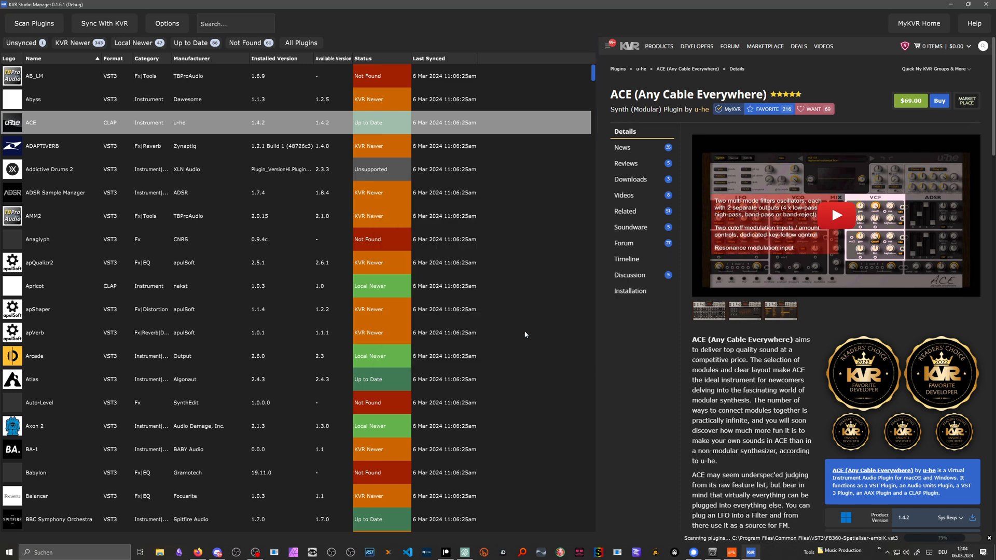
mouse_move(550, 346)
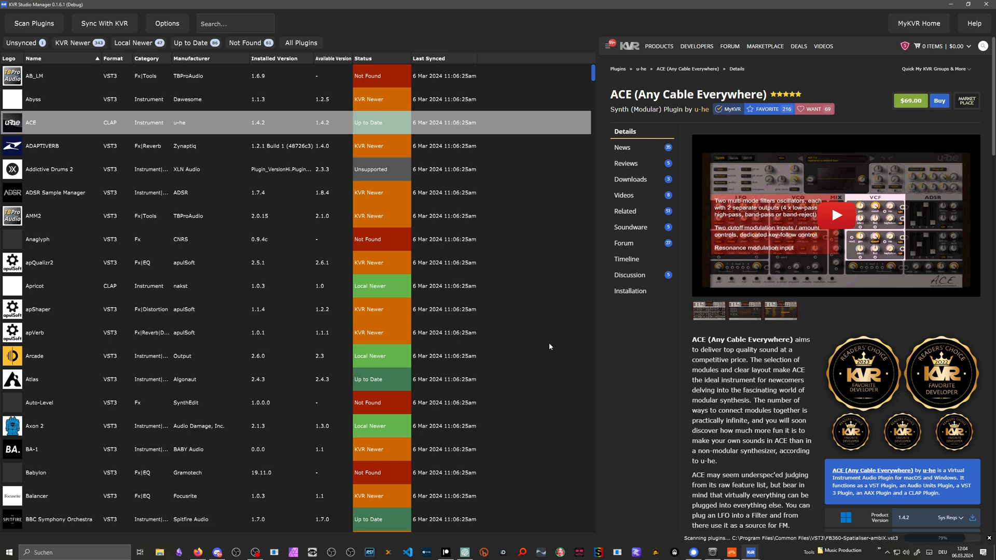
mouse_move(578, 355)
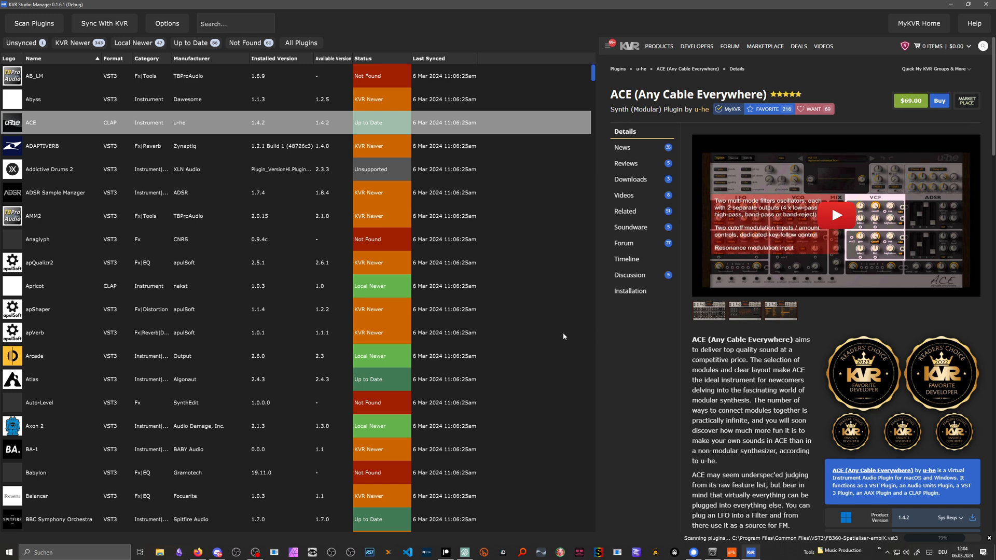
Let the rescan finish and bring up its results listing 15 scan errors.
left_click(104, 24)
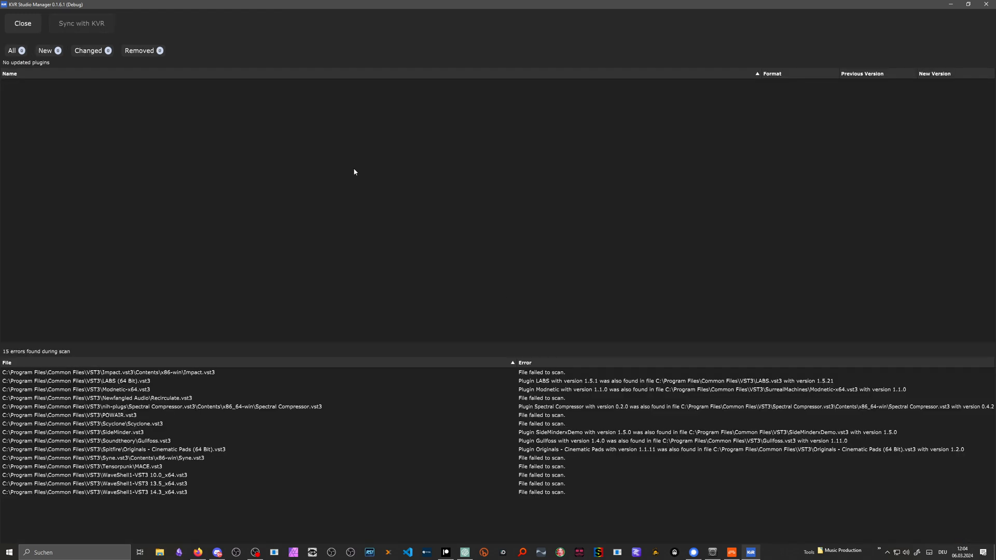
mouse_move(242, 204)
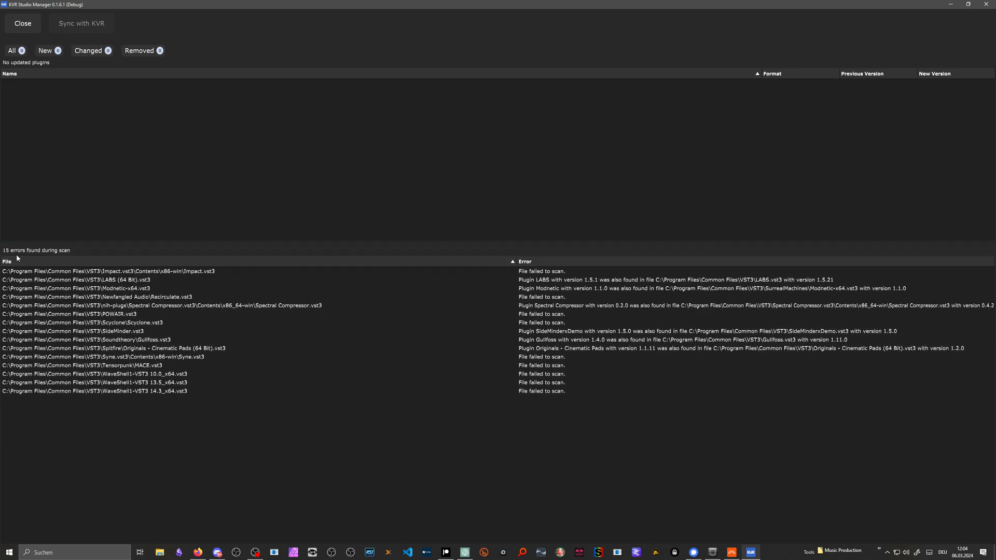
mouse_move(510, 279)
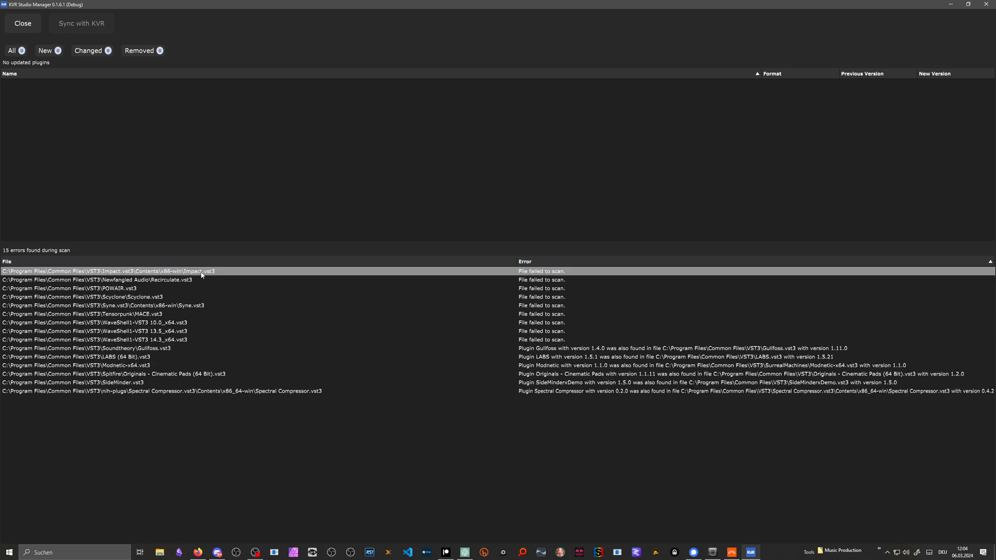
mouse_move(401, 340)
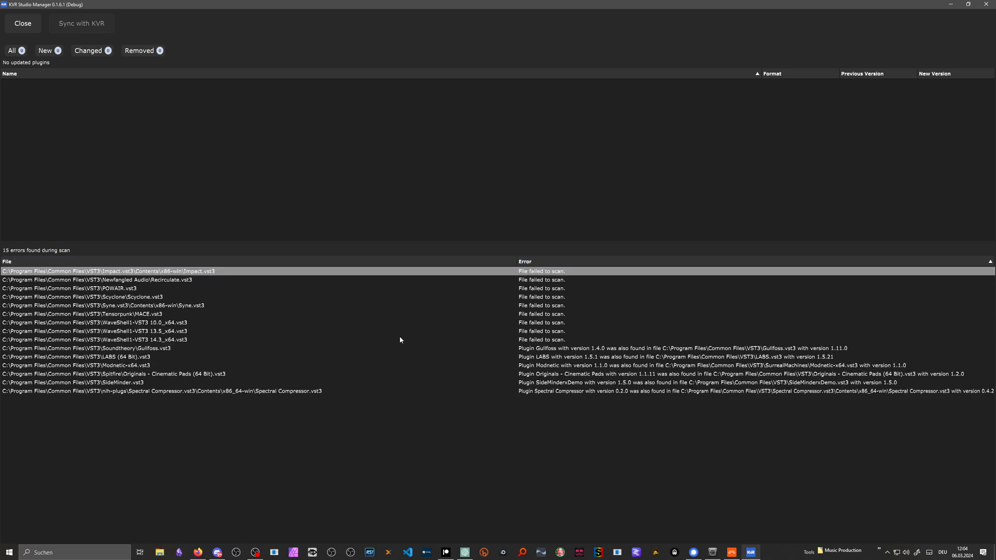
Select the failed Syne.vst3 entry among the scan errors and reveal it in Explorer.
left_click(96, 313)
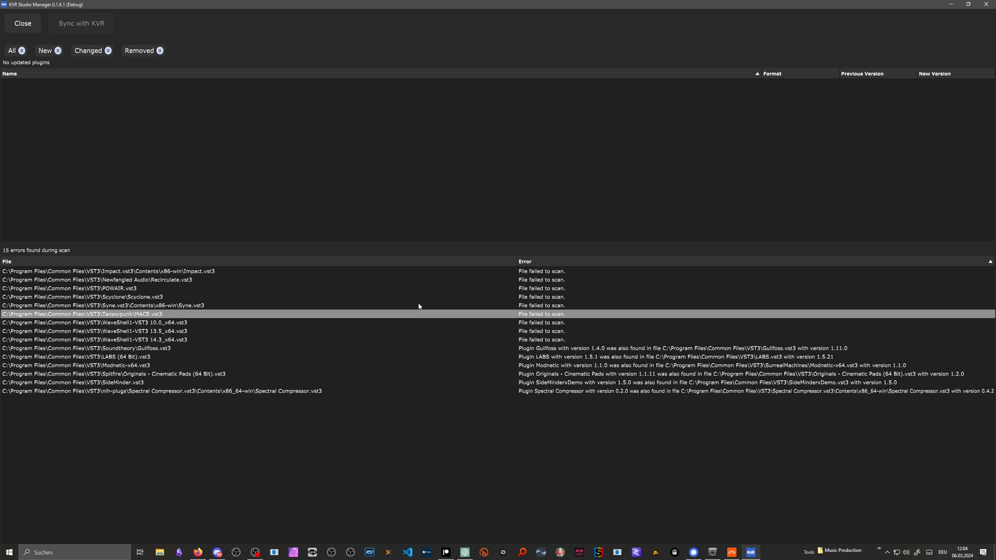
left_click(108, 271)
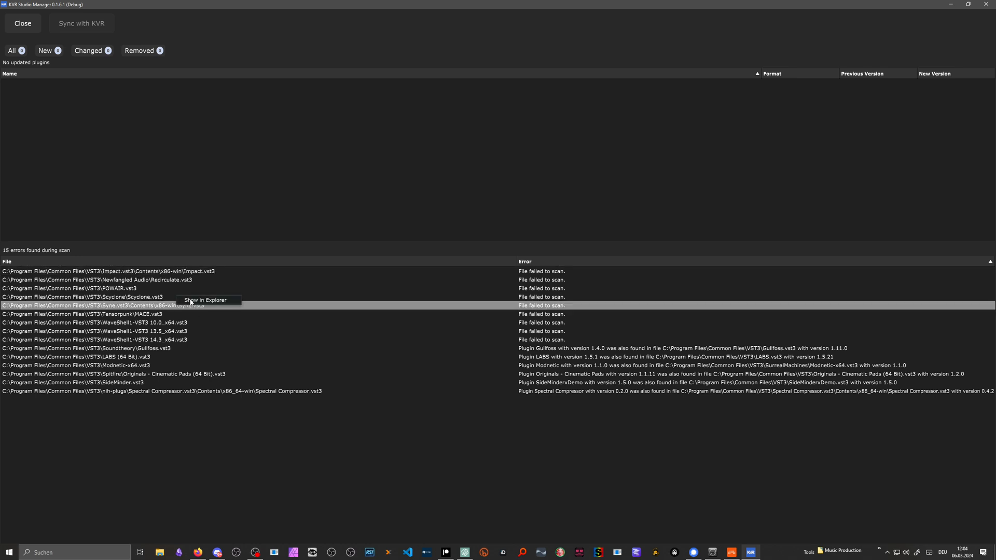
left_click(204, 300)
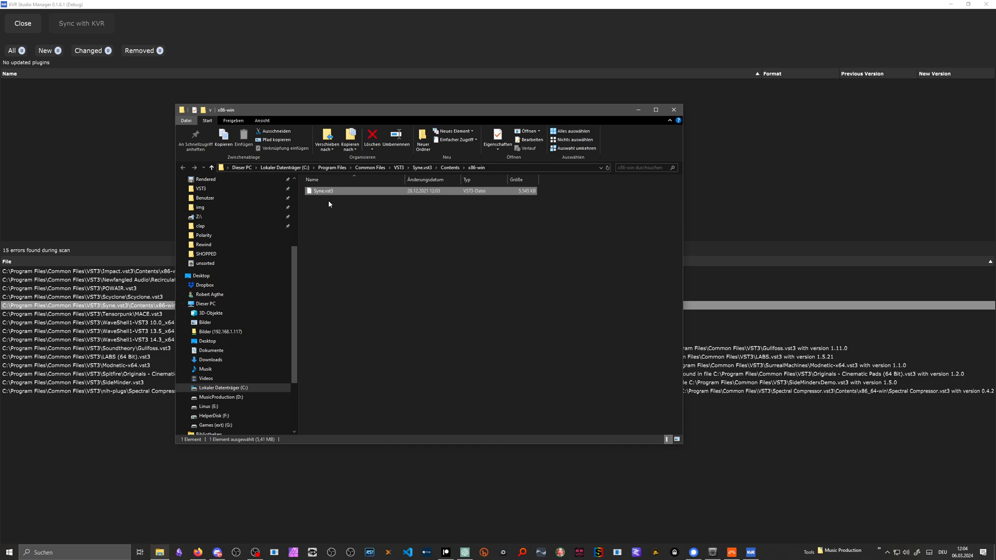
mouse_move(329, 203)
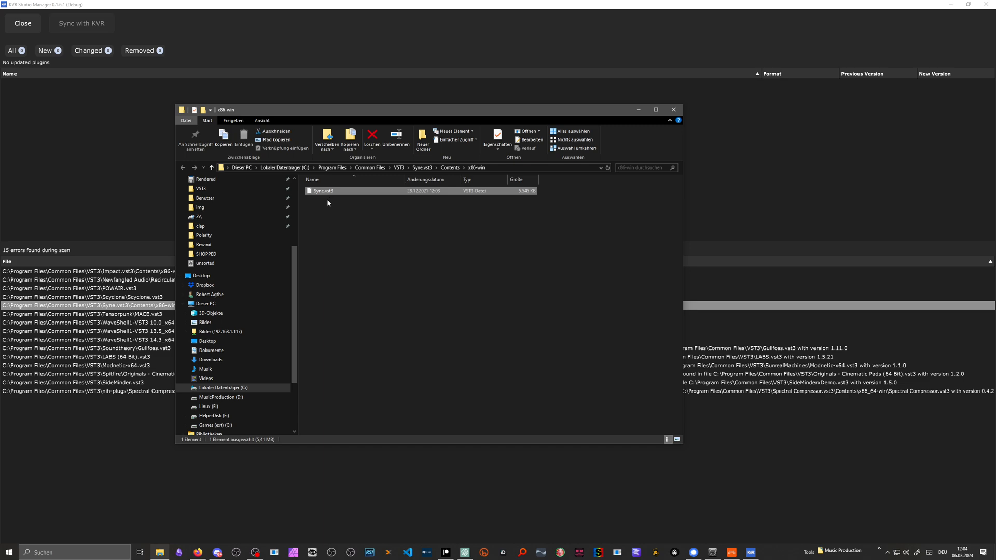
Bring up the context menu for Syne.vst3 in the x86-win folder.
right_click(324, 191)
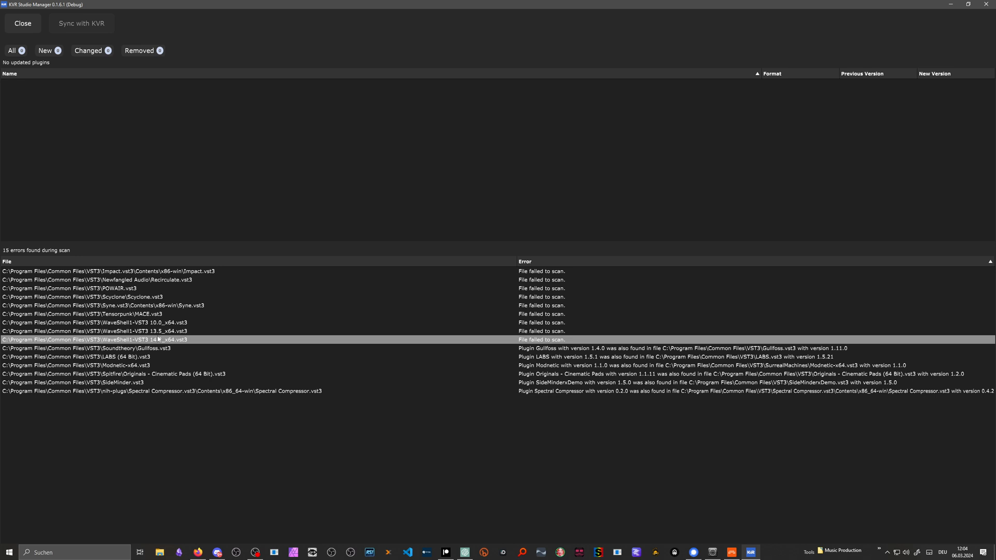
left_click(89, 348)
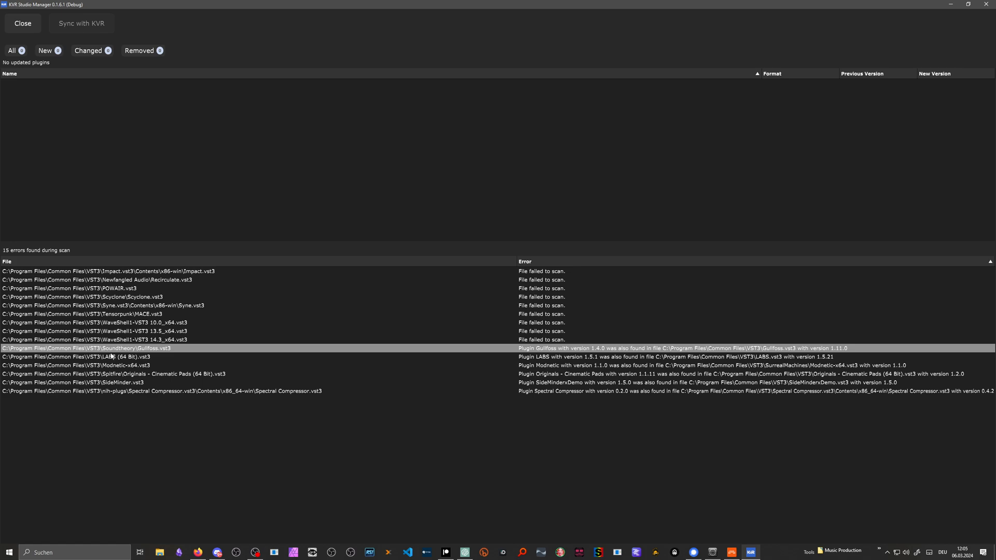
mouse_move(139, 353)
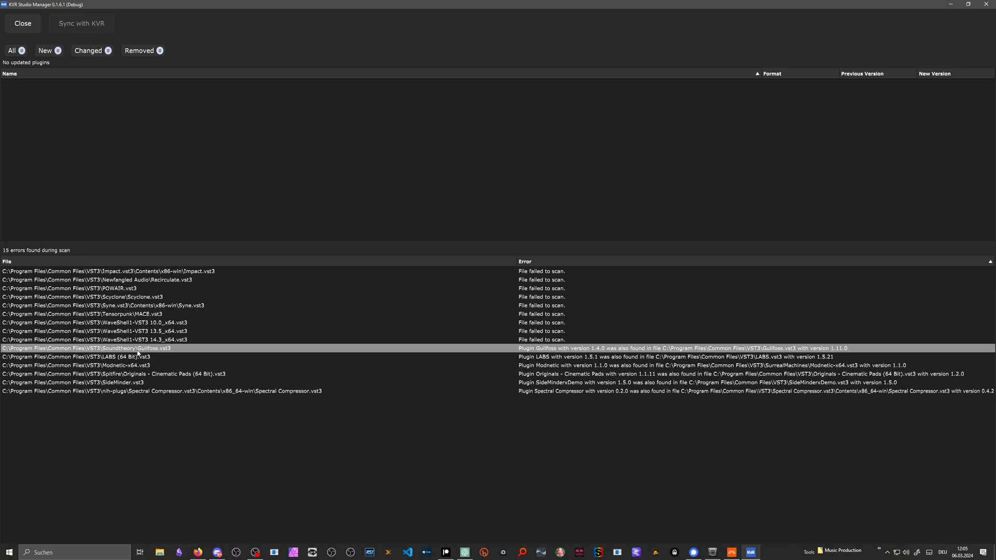
mouse_move(538, 349)
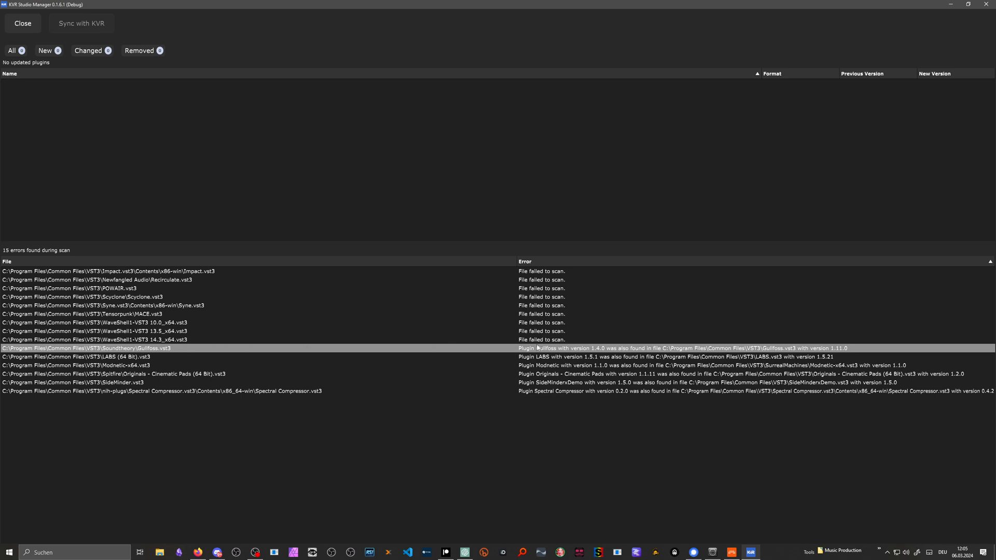
mouse_move(620, 353)
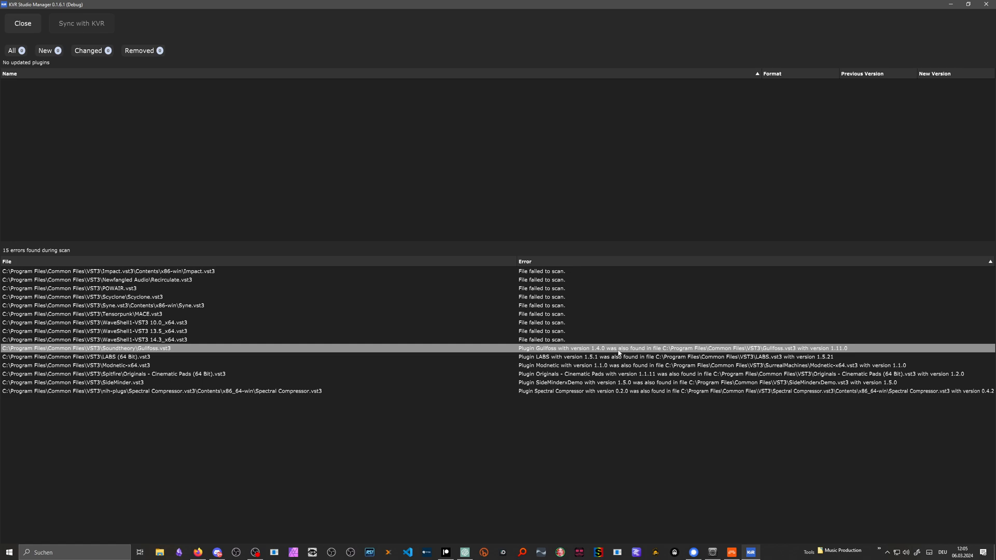
mouse_move(770, 355)
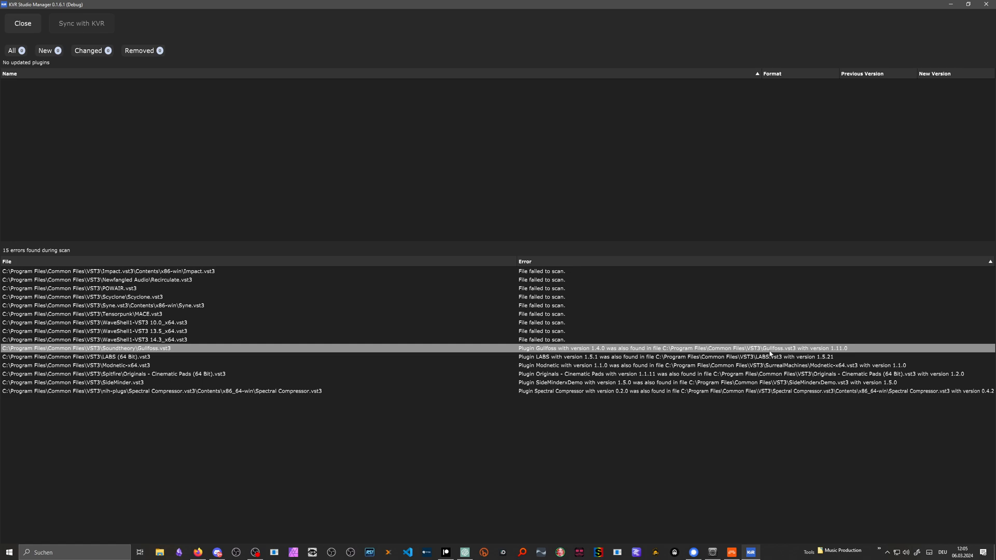
left_click(254, 366)
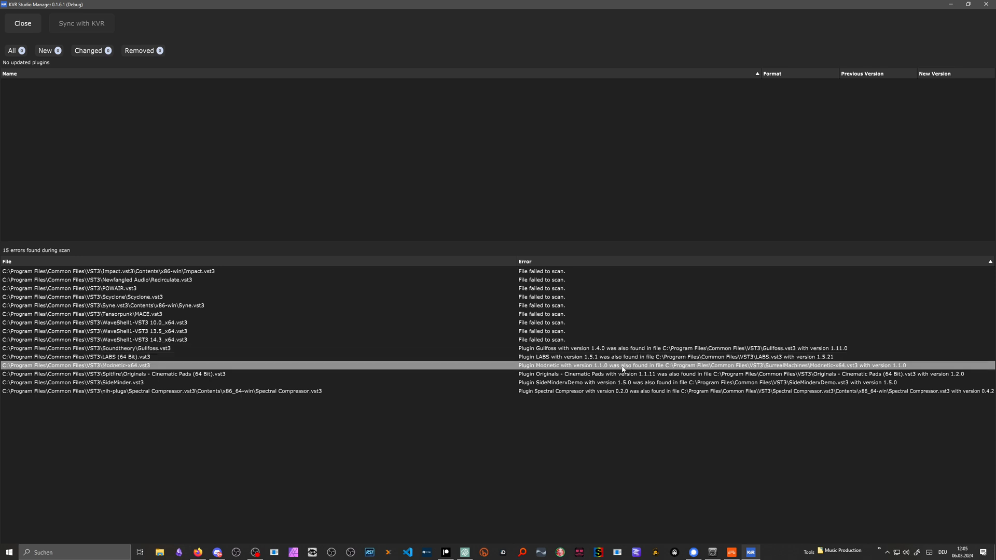
left_click(255, 375)
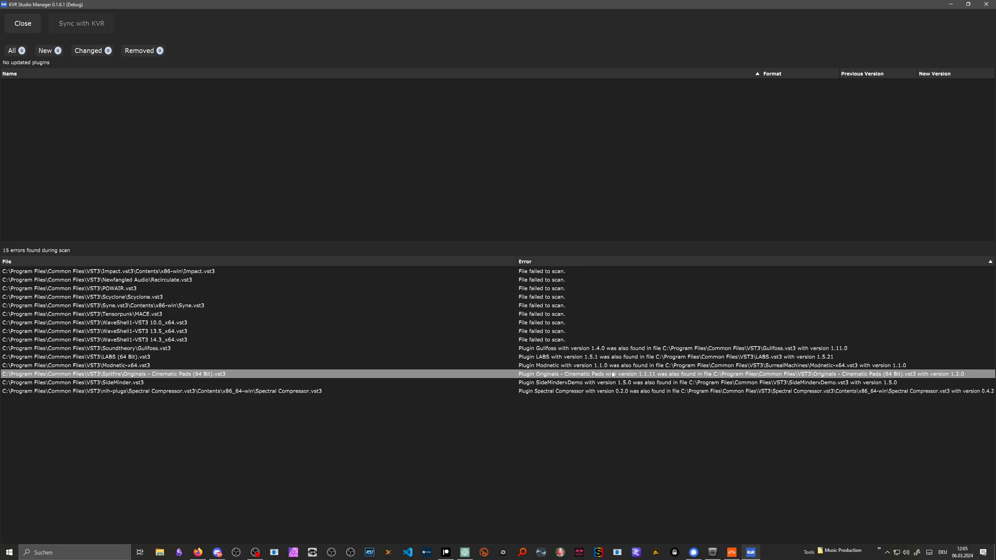
mouse_move(613, 375)
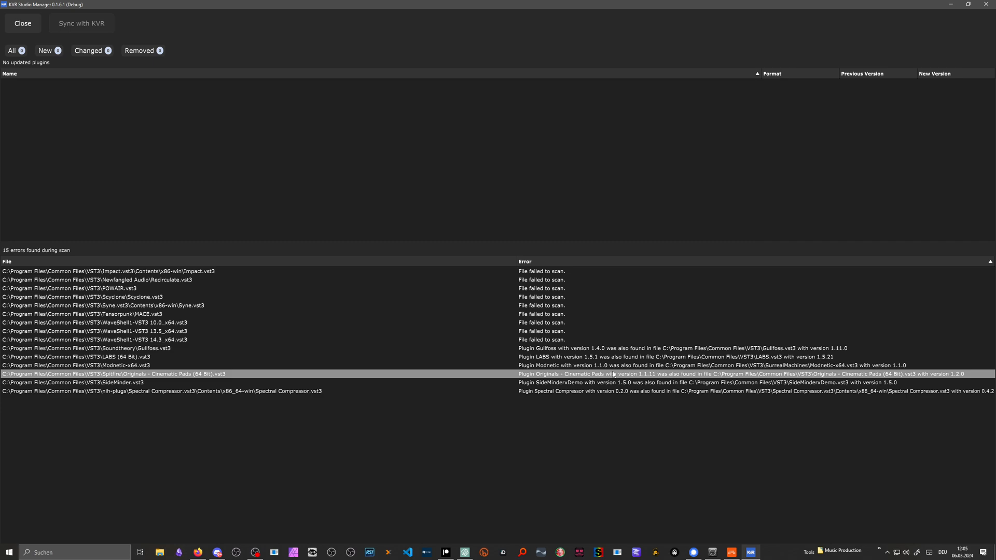
mouse_move(150, 118)
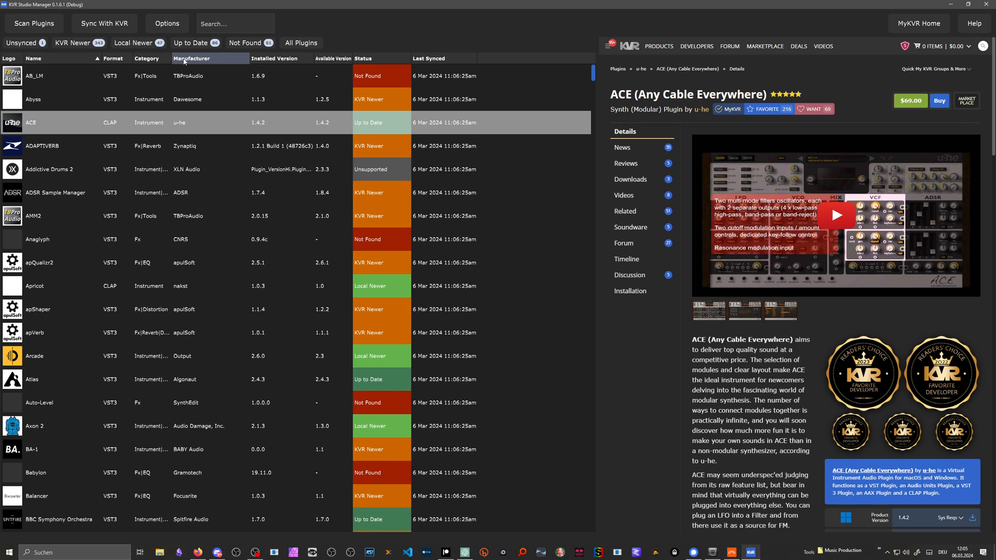
mouse_move(185, 61)
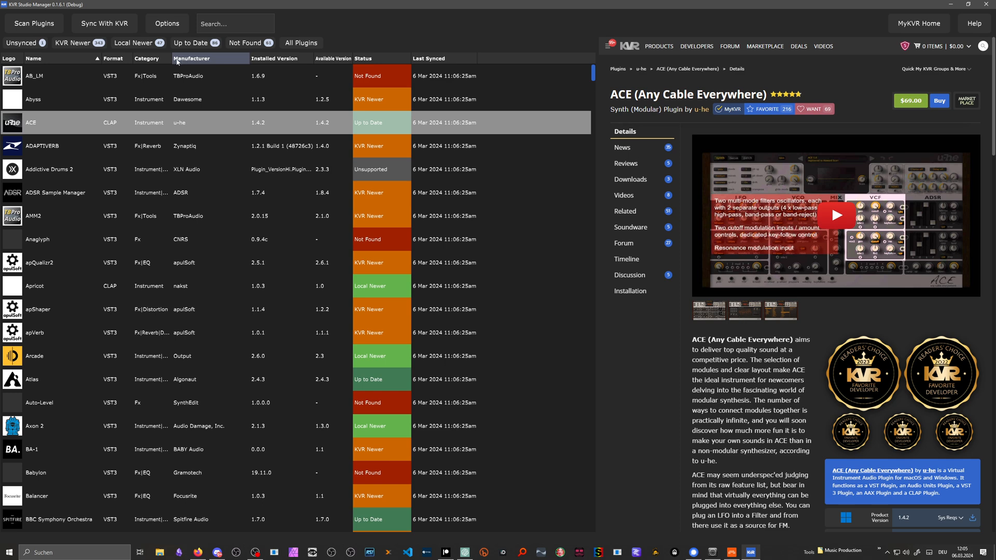
mouse_move(200, 65)
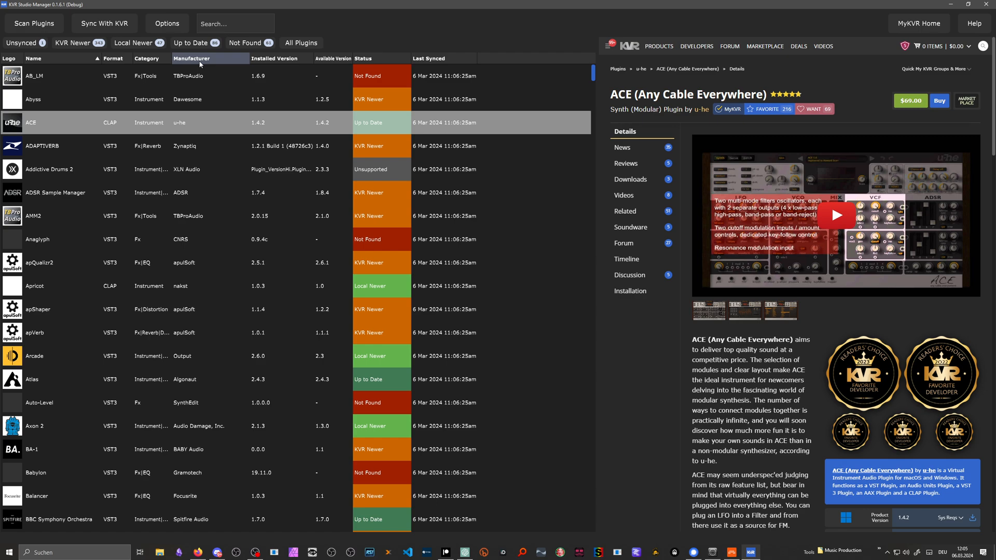
Scroll the full plugin list down to the E entries.
scroll("down", 3)
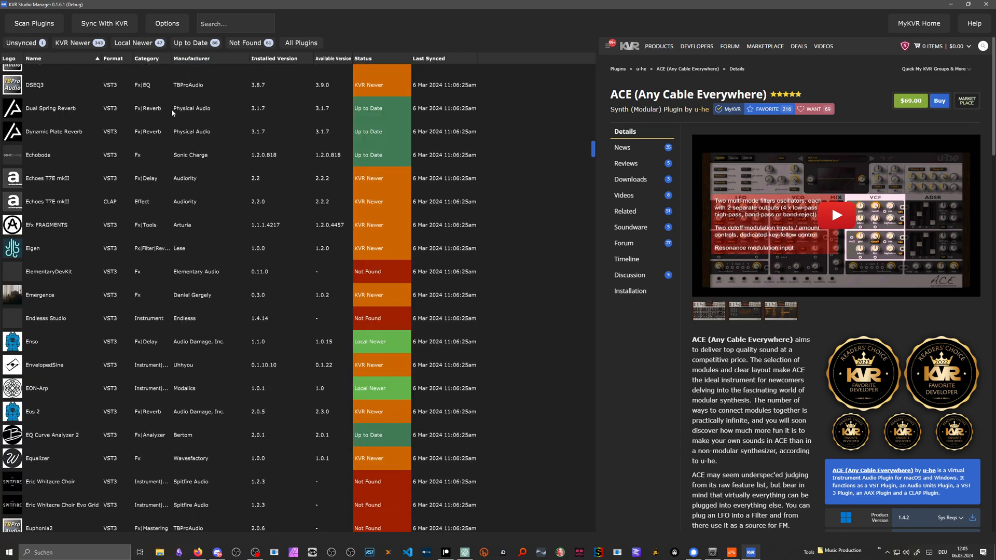